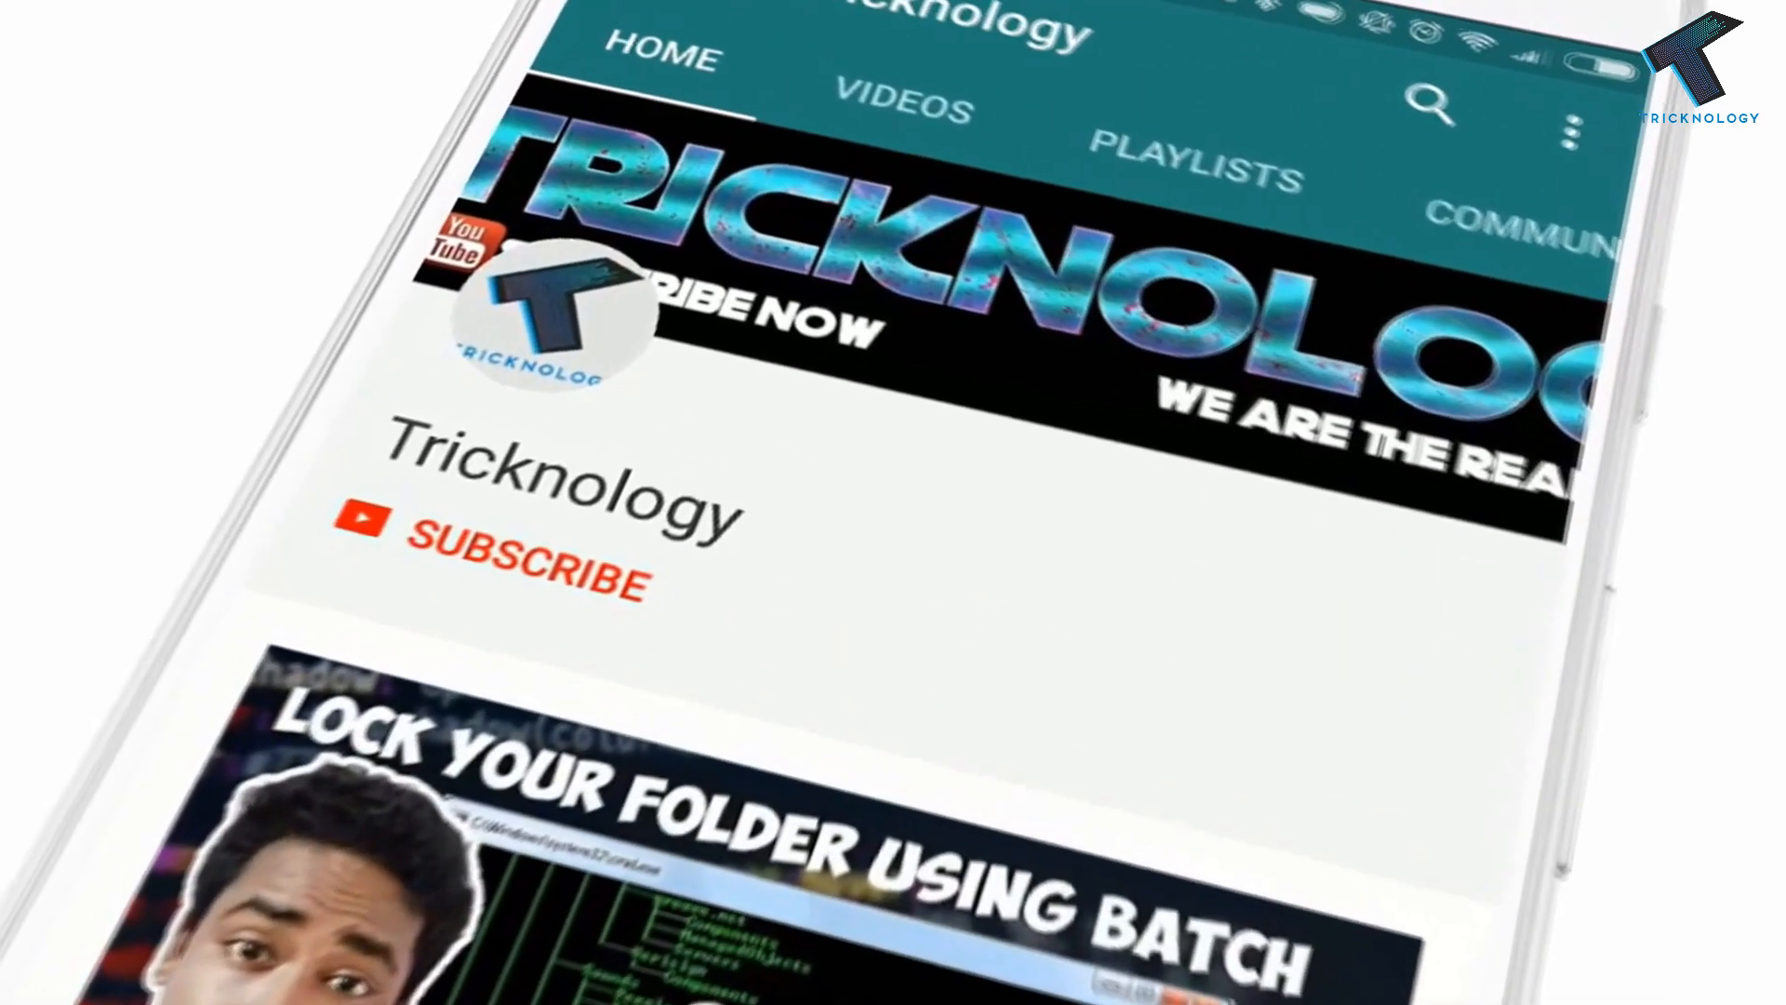
Switch on 'Use the On-Screen Keyboard' under Settings > Ease of Access > Keyboard
{"action": "left_click", "coordinate": [521, 569]}
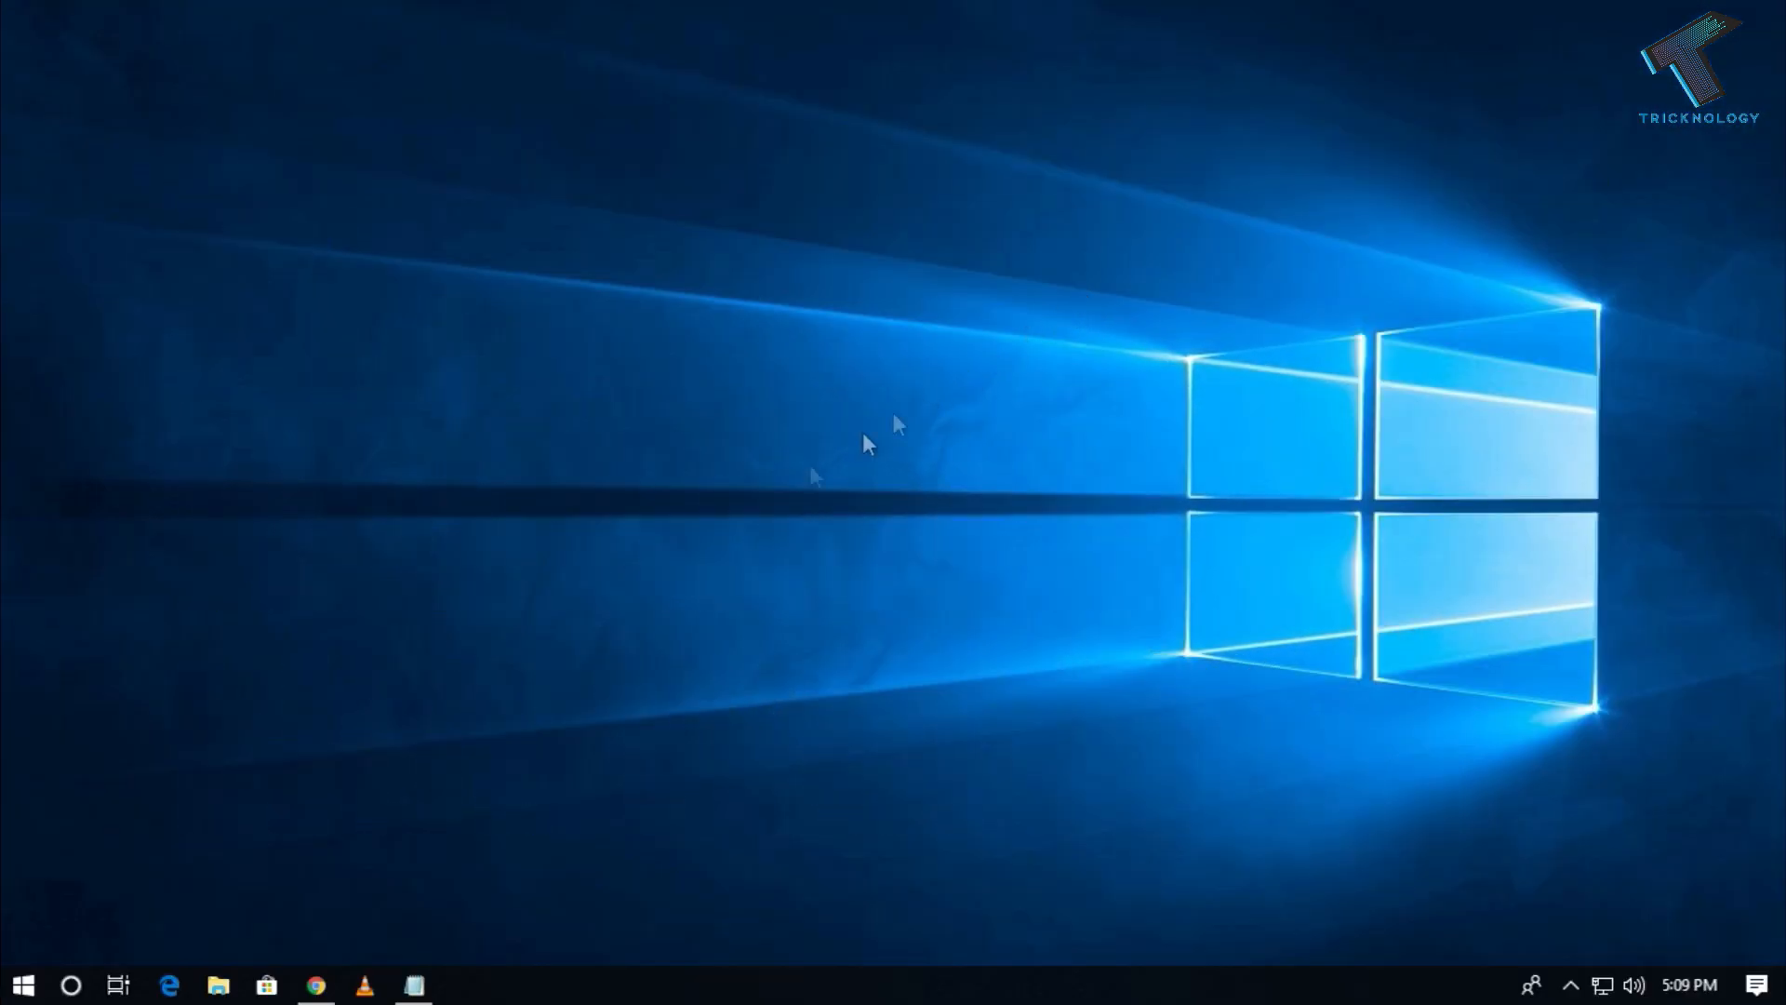
{"action": "left_click", "coordinate": [26, 983]}
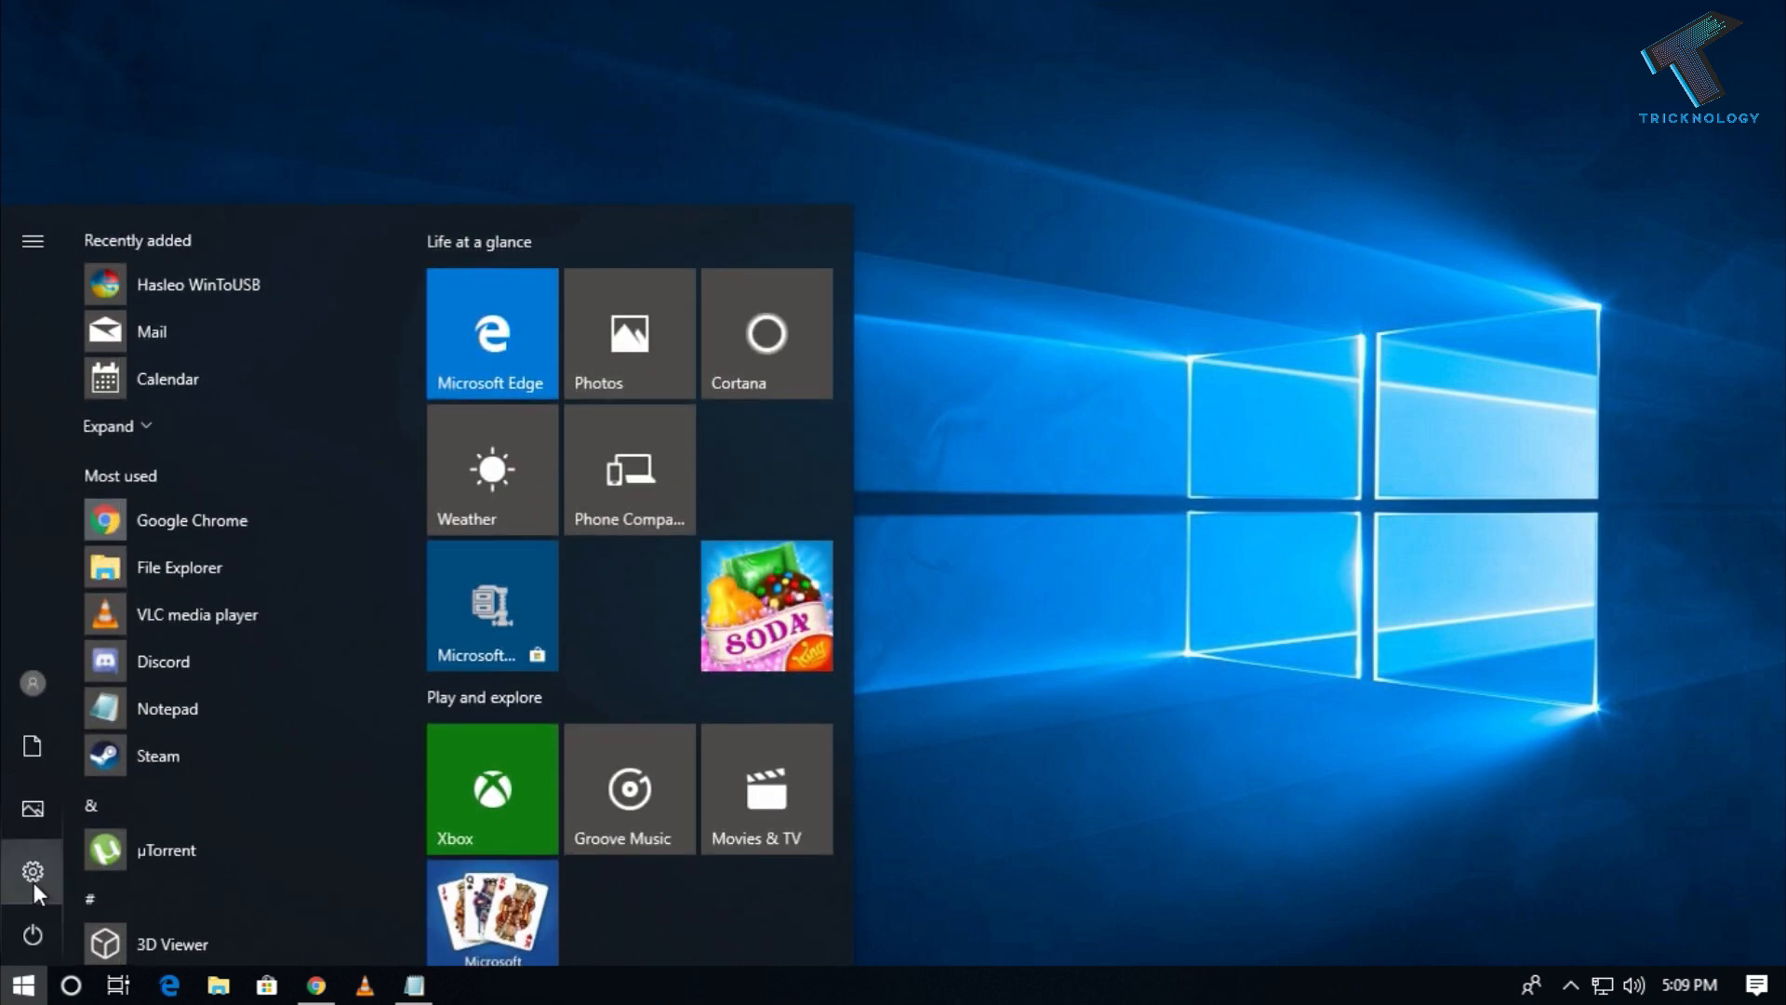
{"action": "left_click", "coordinate": [30, 869]}
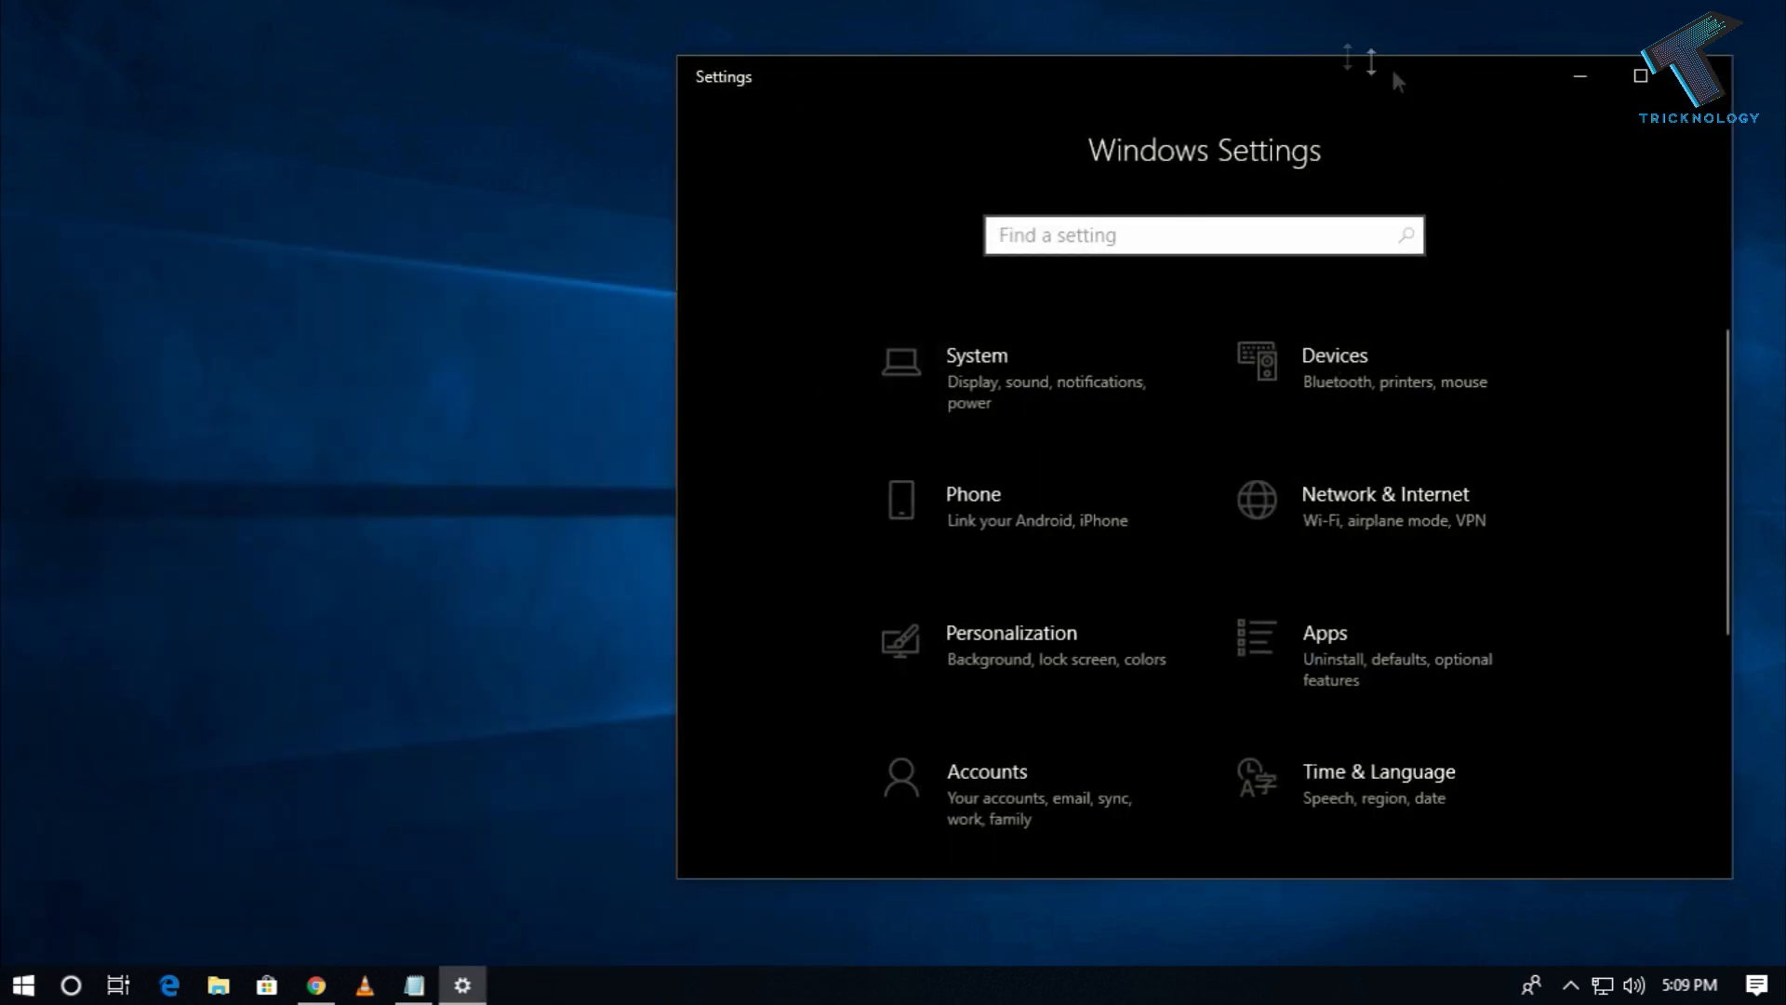
{"action": "scroll", "scroll_direction": "down", "scroll_amount": 3}
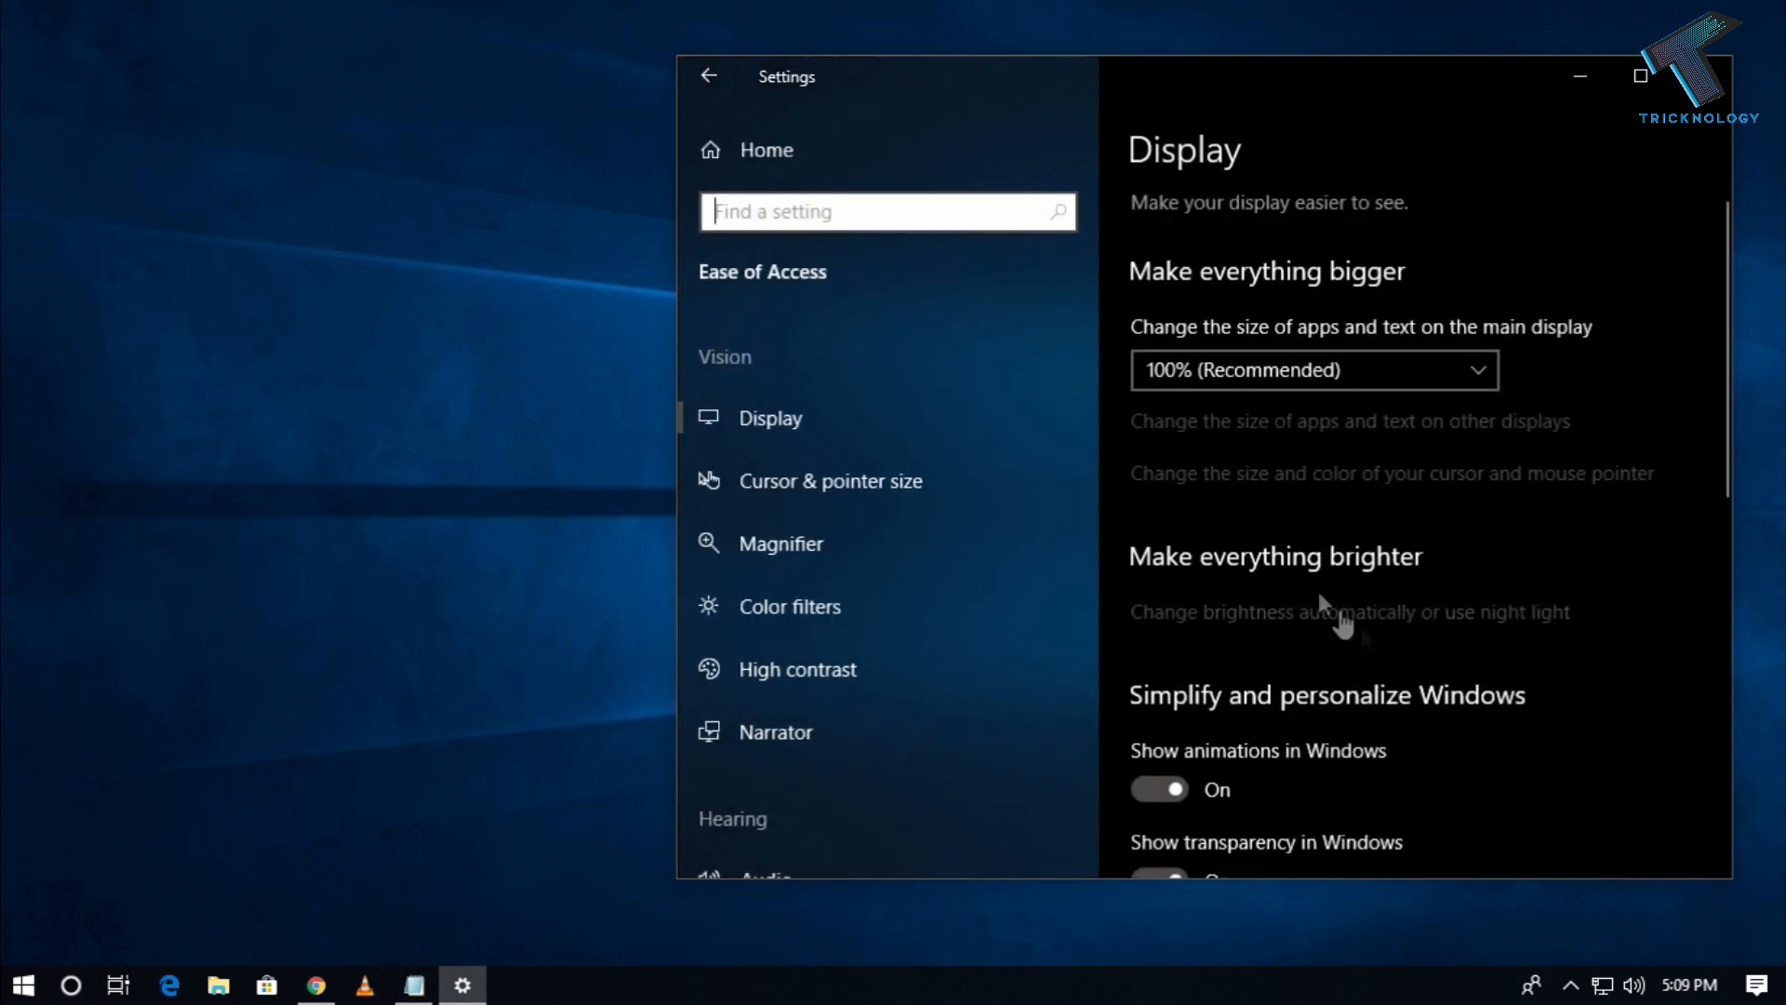
{"action": "scroll", "scroll_direction": "down", "scroll_amount": 3}
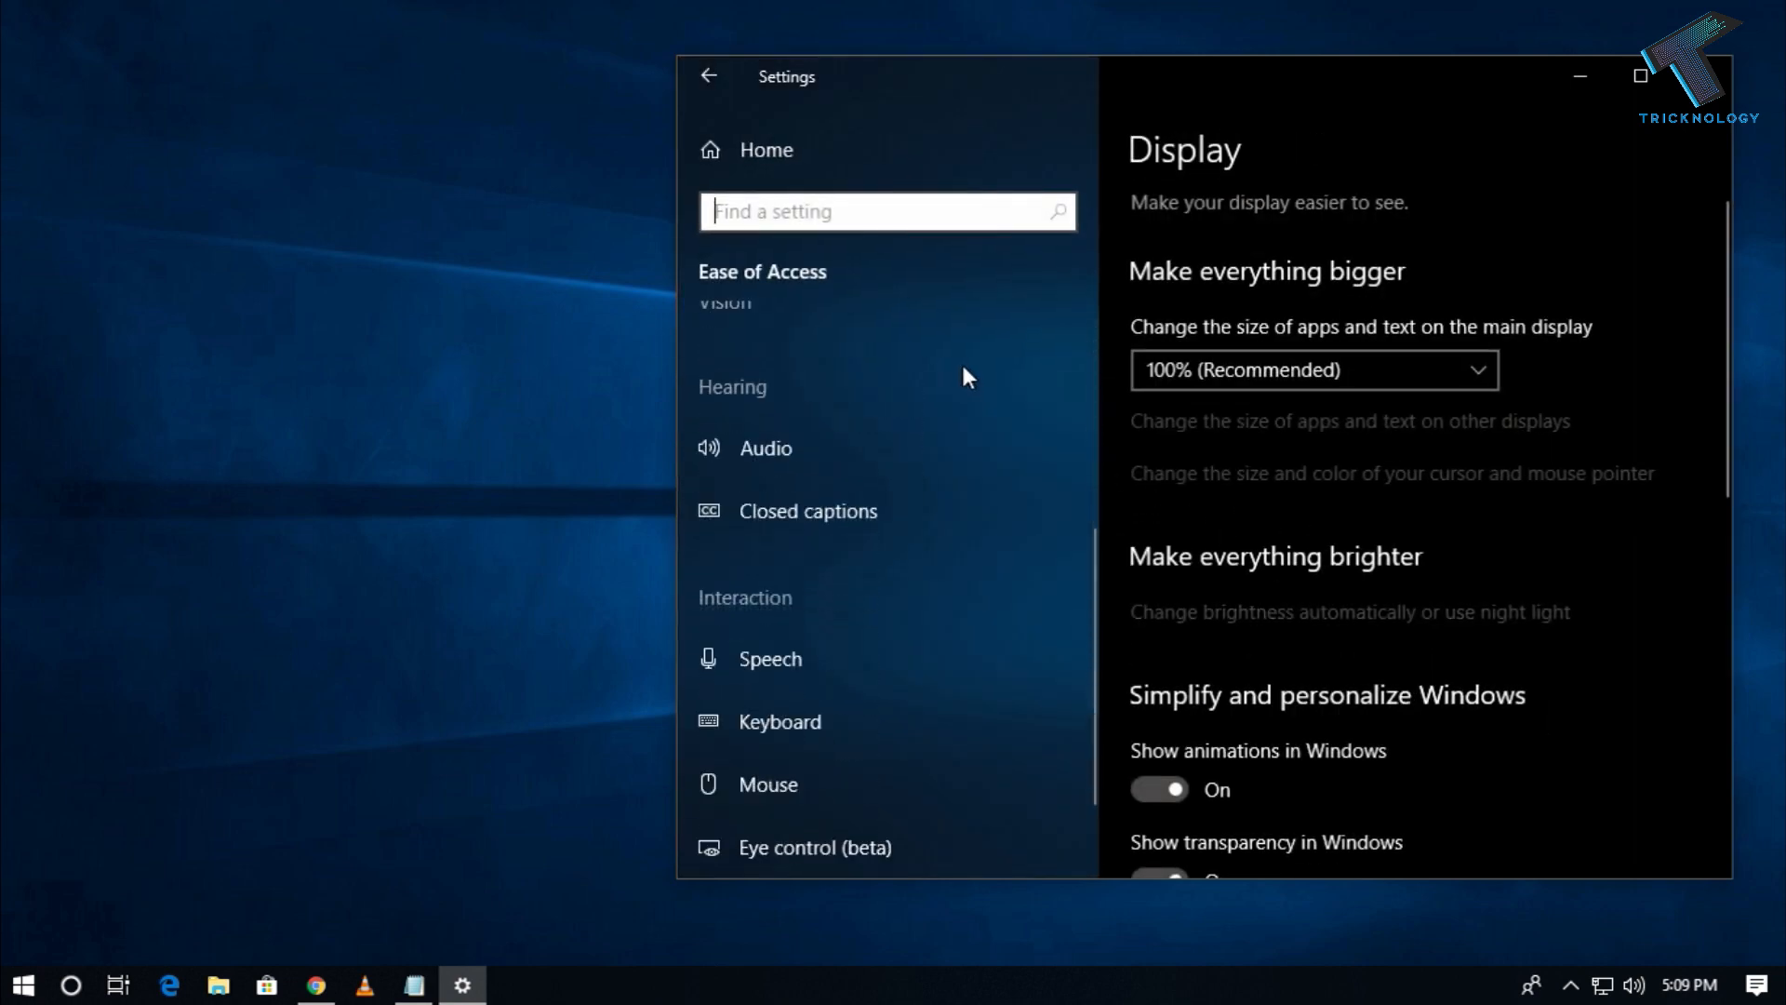
{"action": "left_click", "coordinate": [779, 722]}
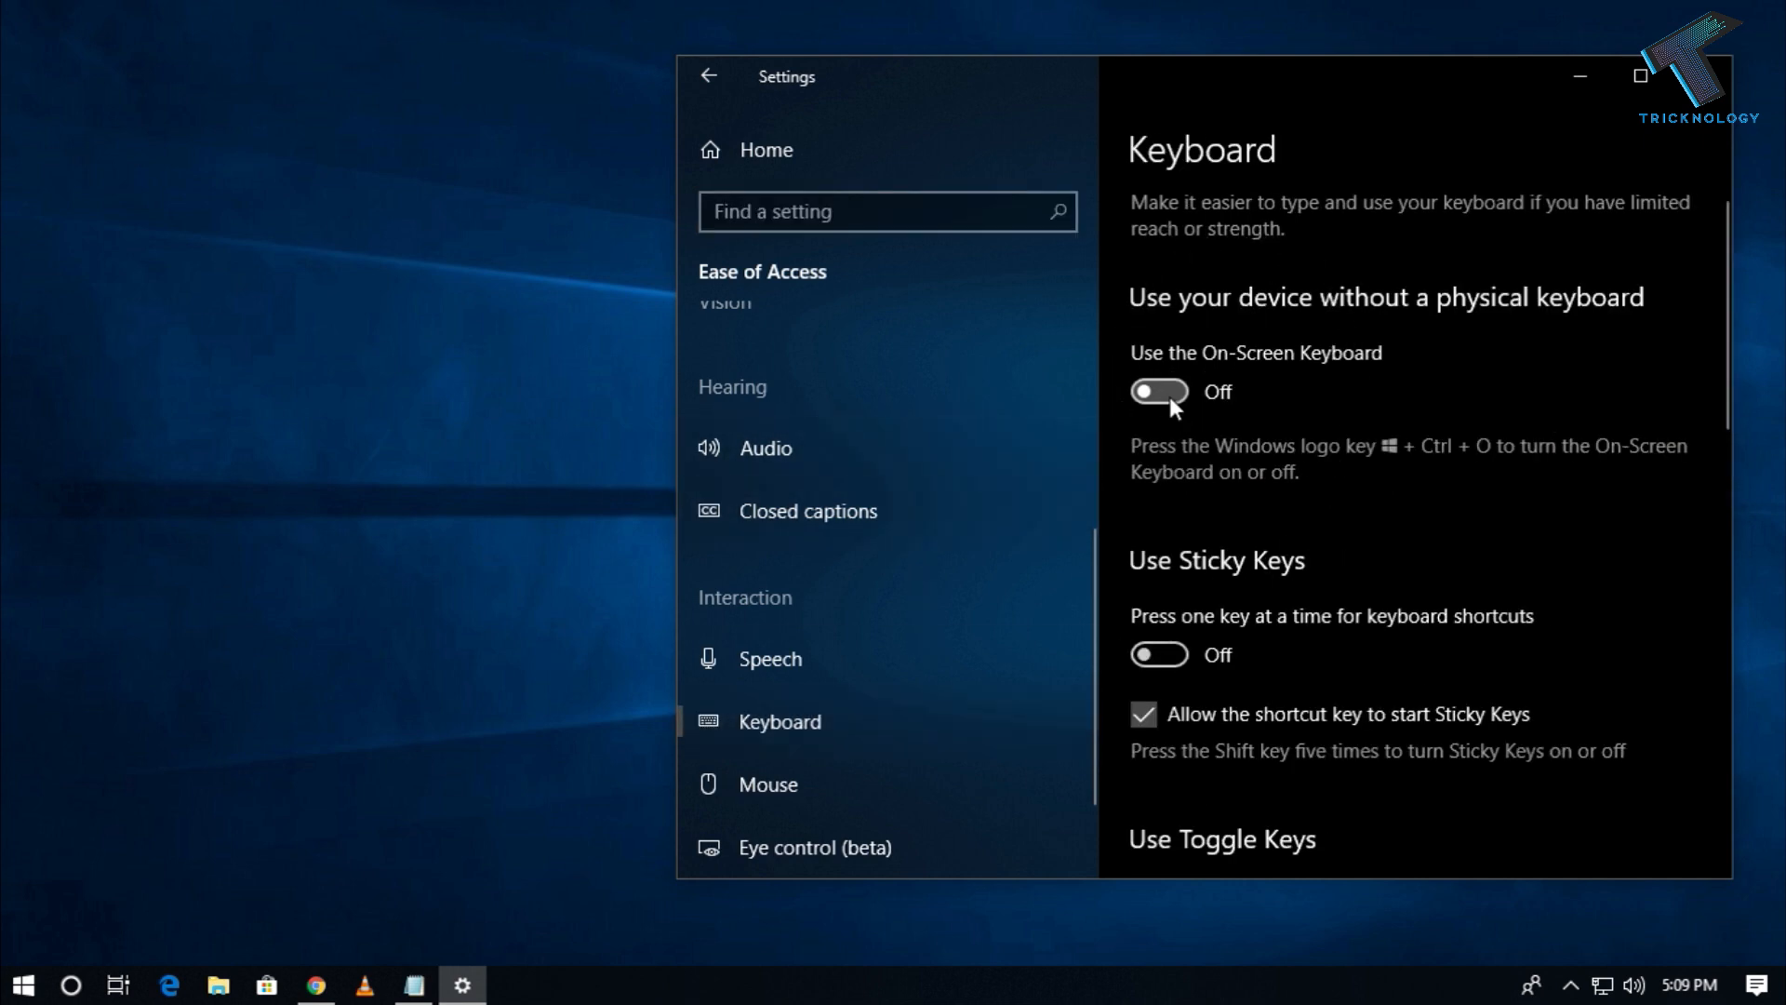
{"action": "left_click", "coordinate": [1160, 391]}
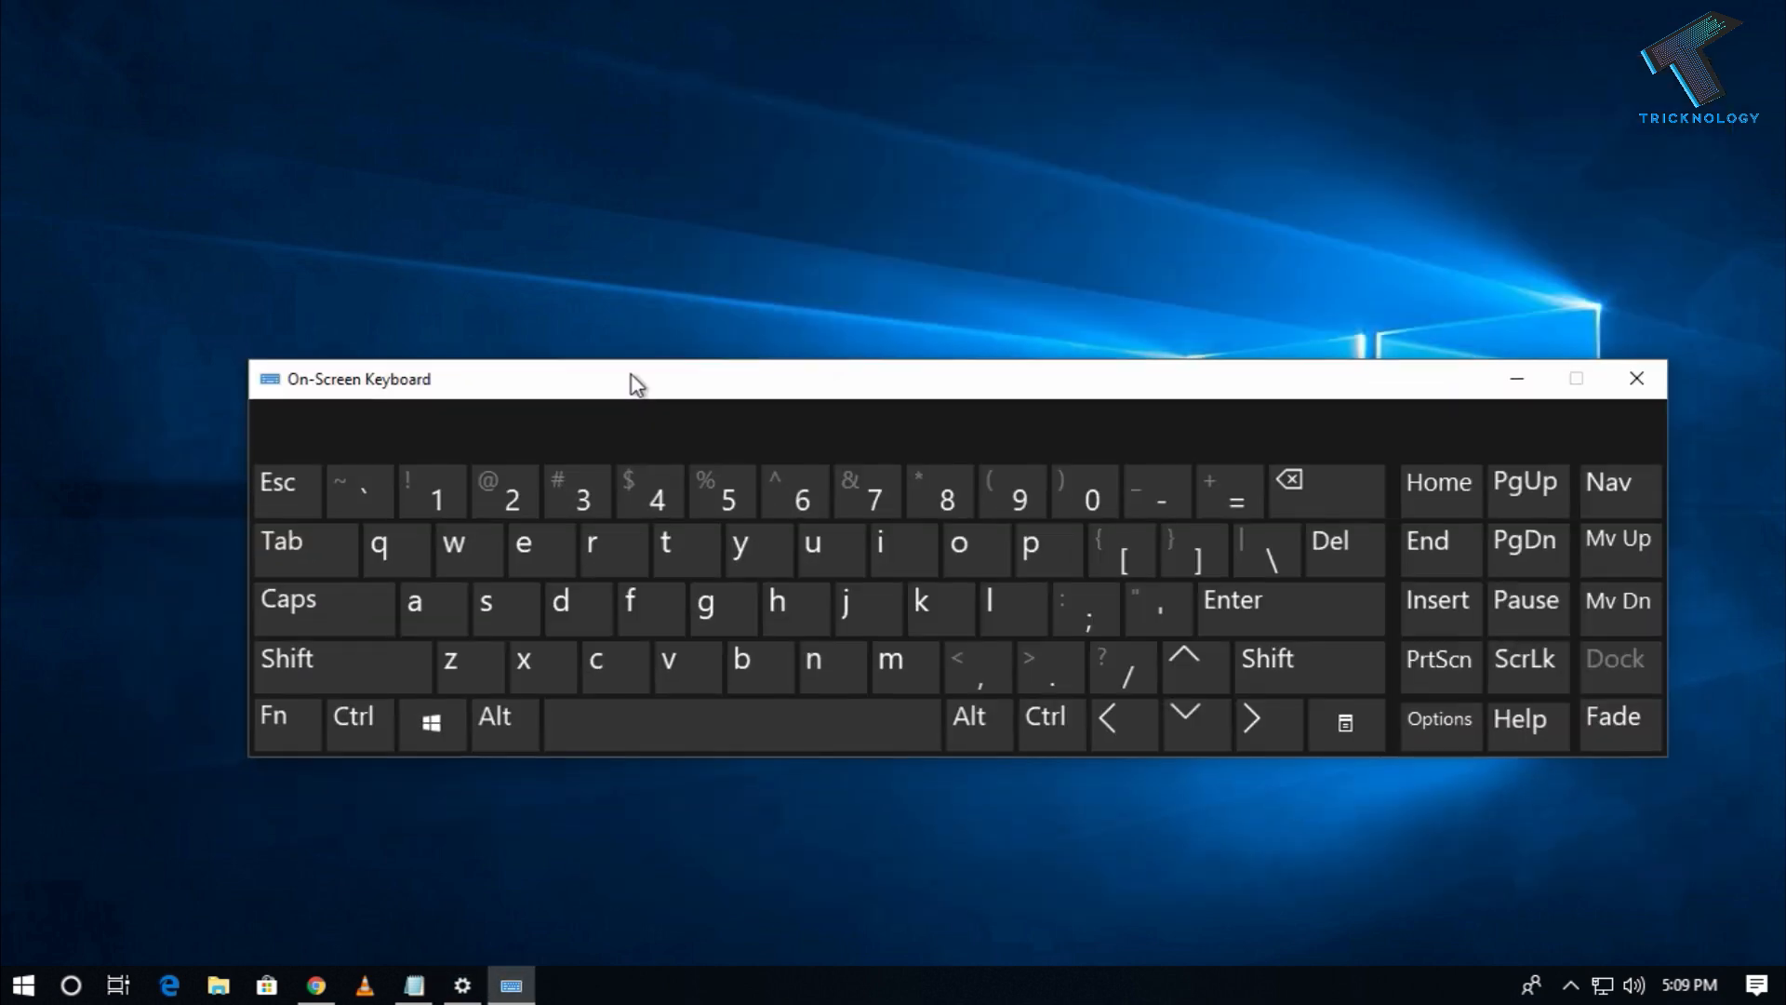
{"action": "mouse_move", "coordinate": [52, 936]}
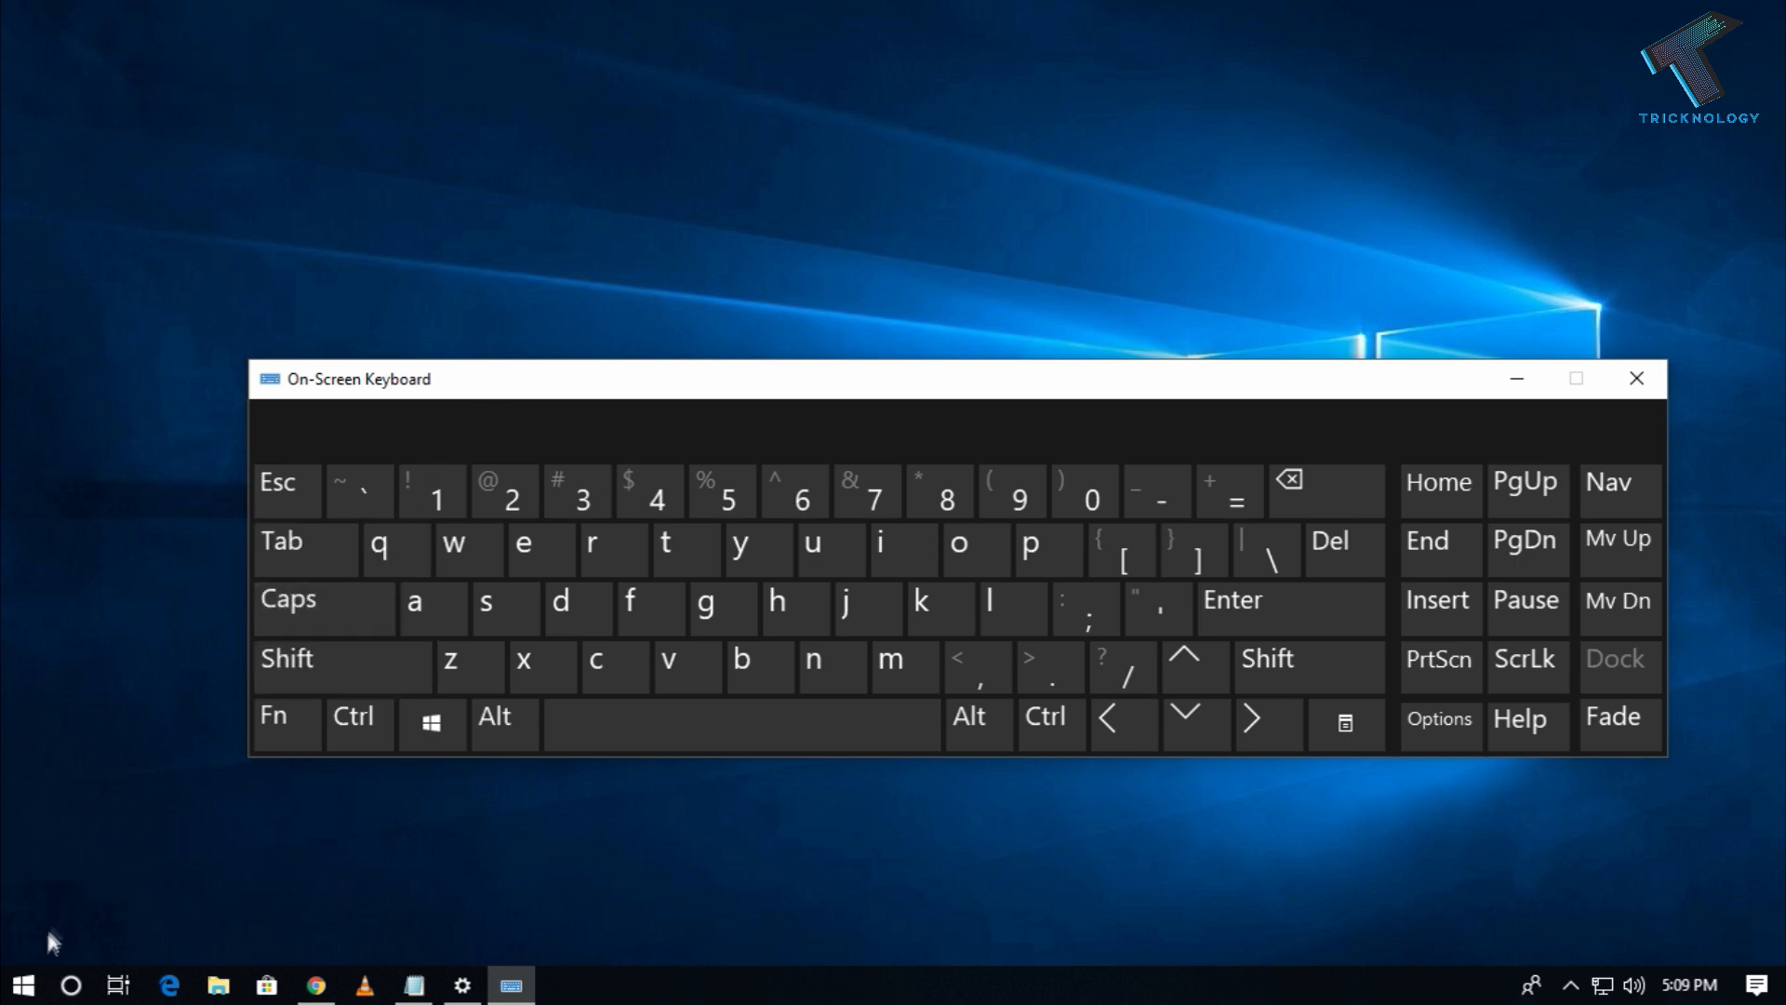
Run regedit from the Run prompt using the On-Screen Keyboard
{"action": "left_click", "coordinate": [20, 987]}
{"action": "type", "text": "regedi"}
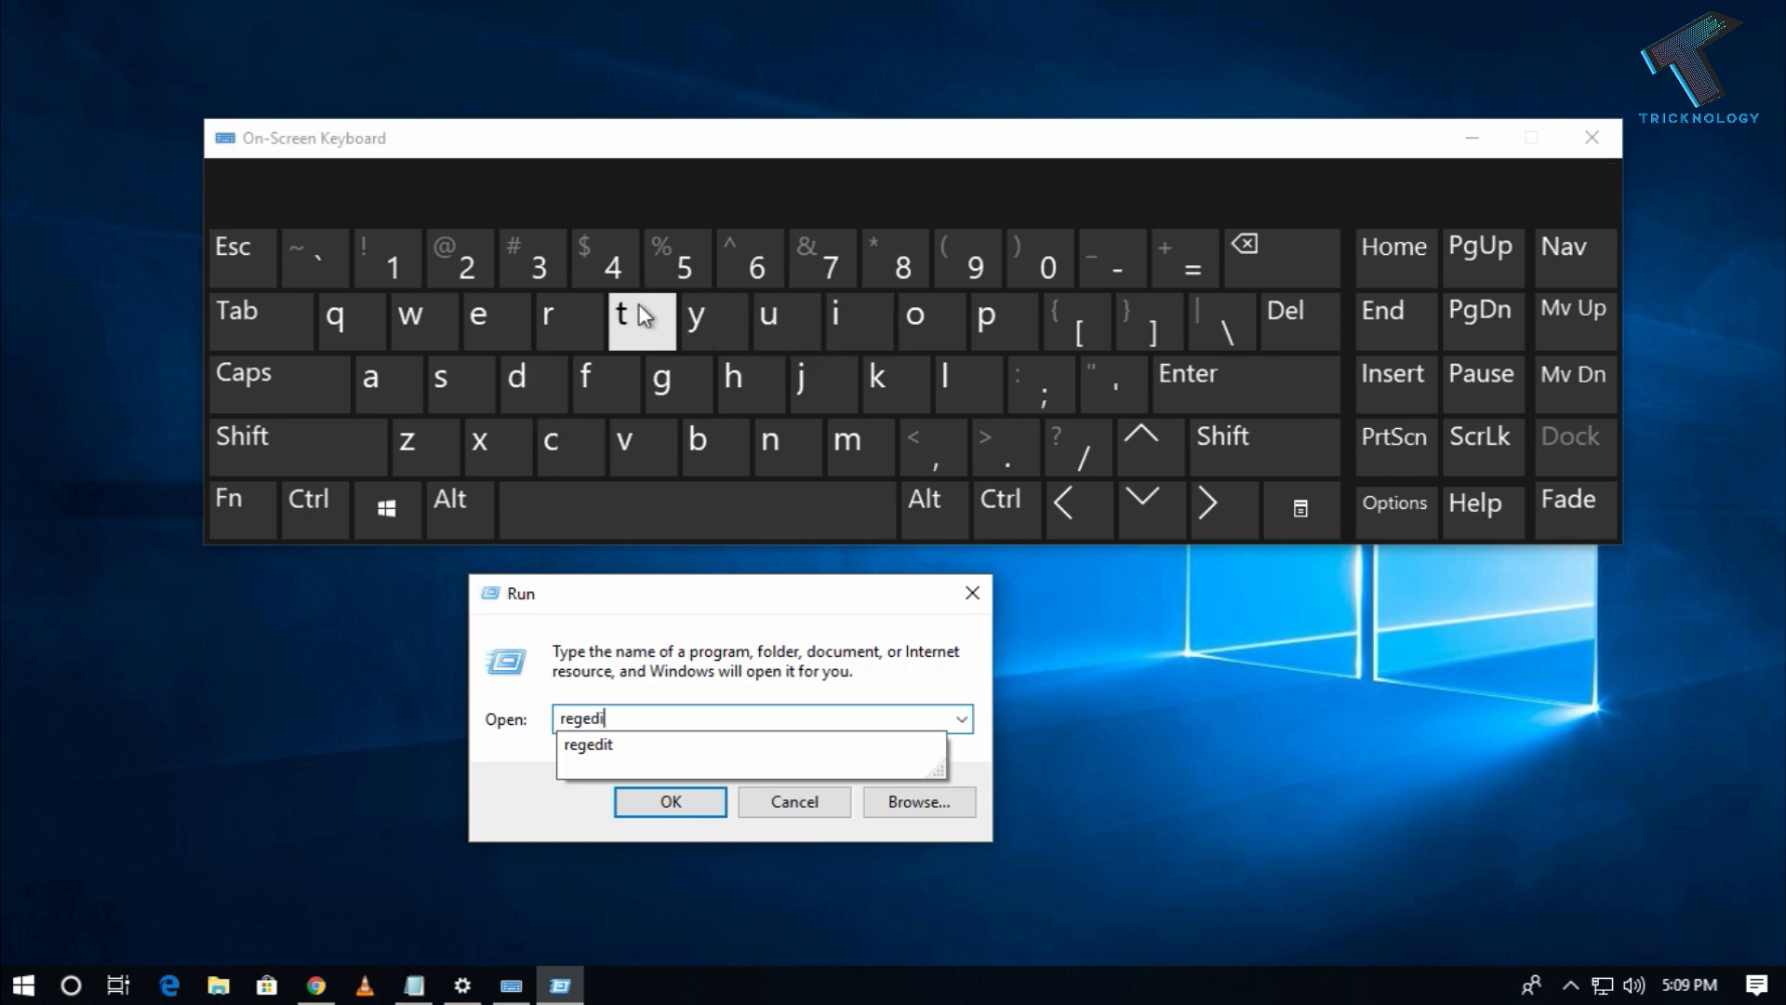
{"action": "left_click", "coordinate": [669, 802]}
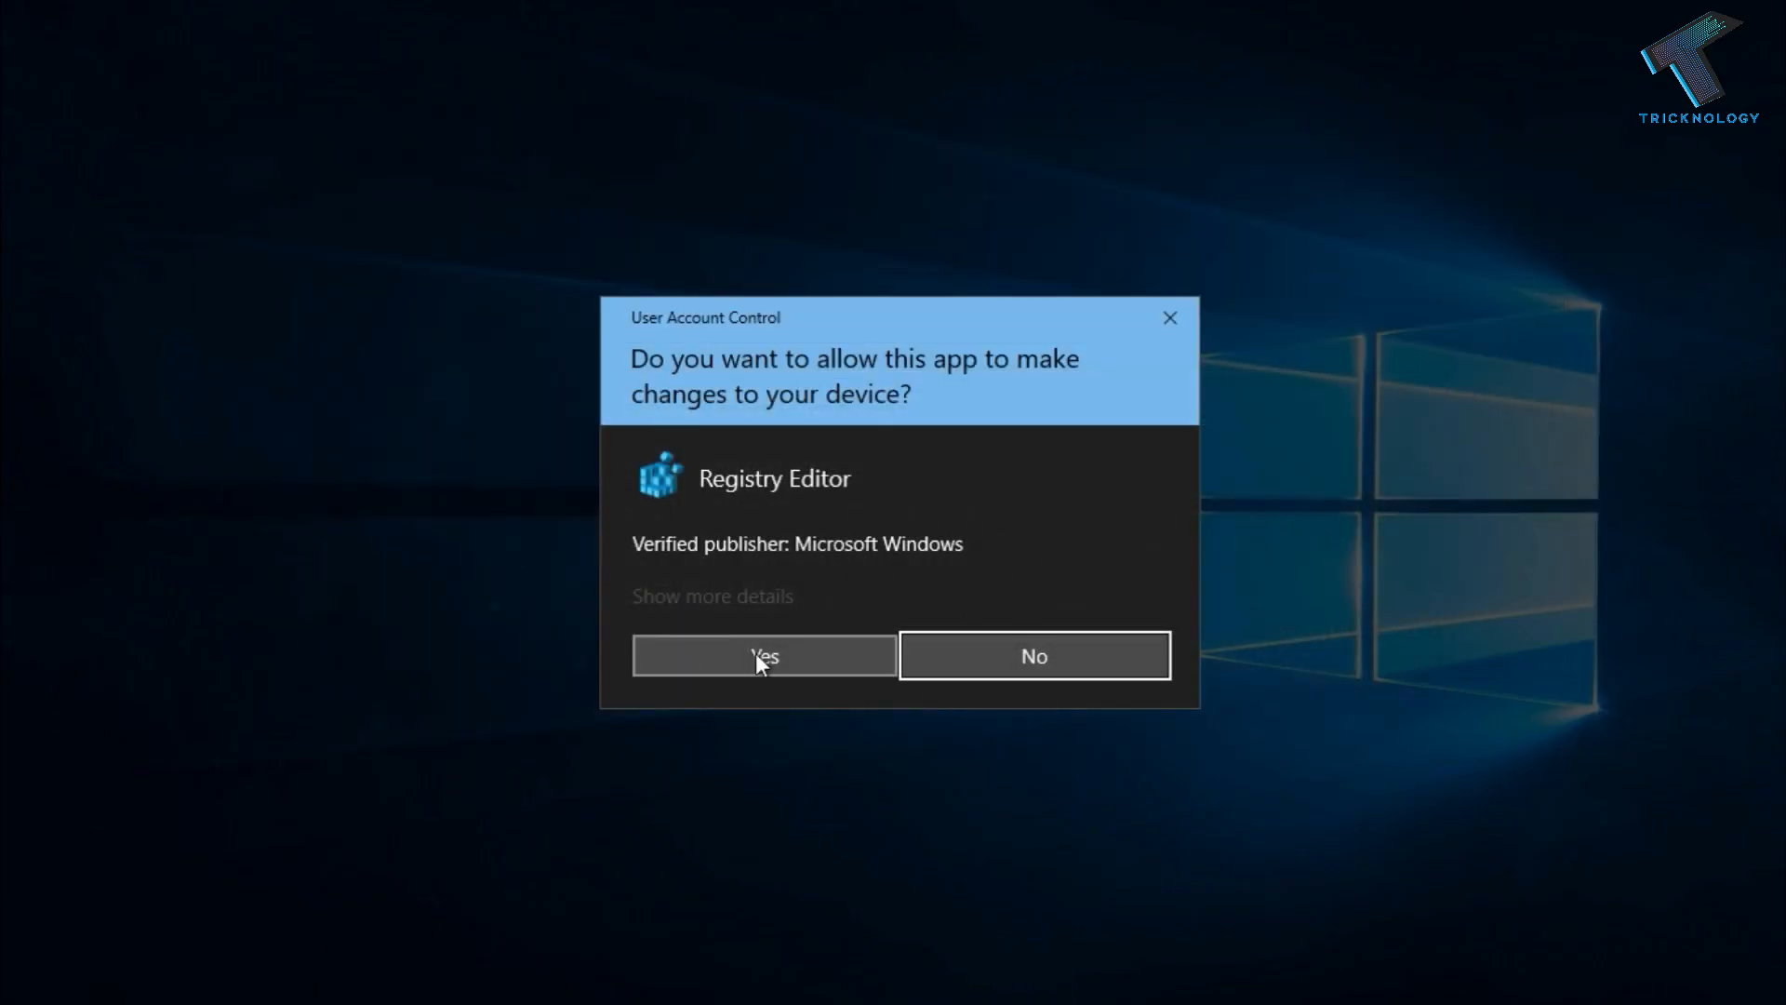
Allow Registry Editor, then expand HKEY_LOCAL_MACHINE\SYSTEM\CurrentControlSet\Services in the tree
{"action": "left_click", "coordinate": [765, 655]}
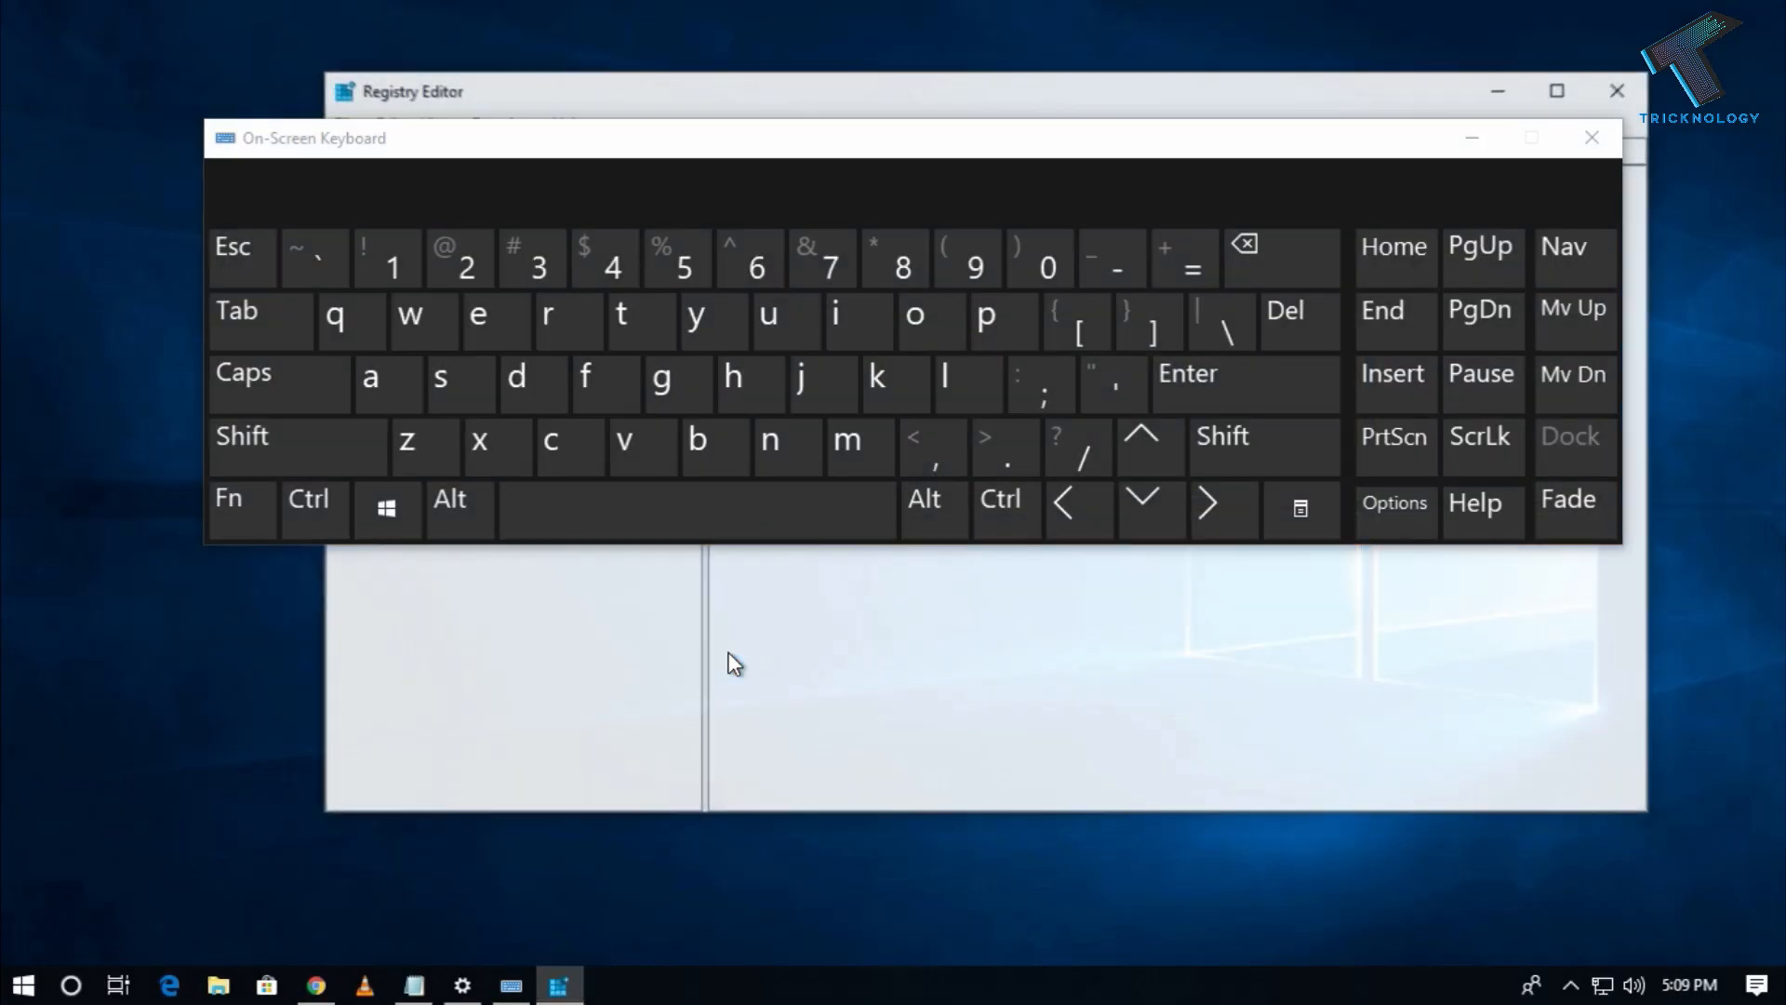
{"action": "left_click", "coordinate": [1591, 137]}
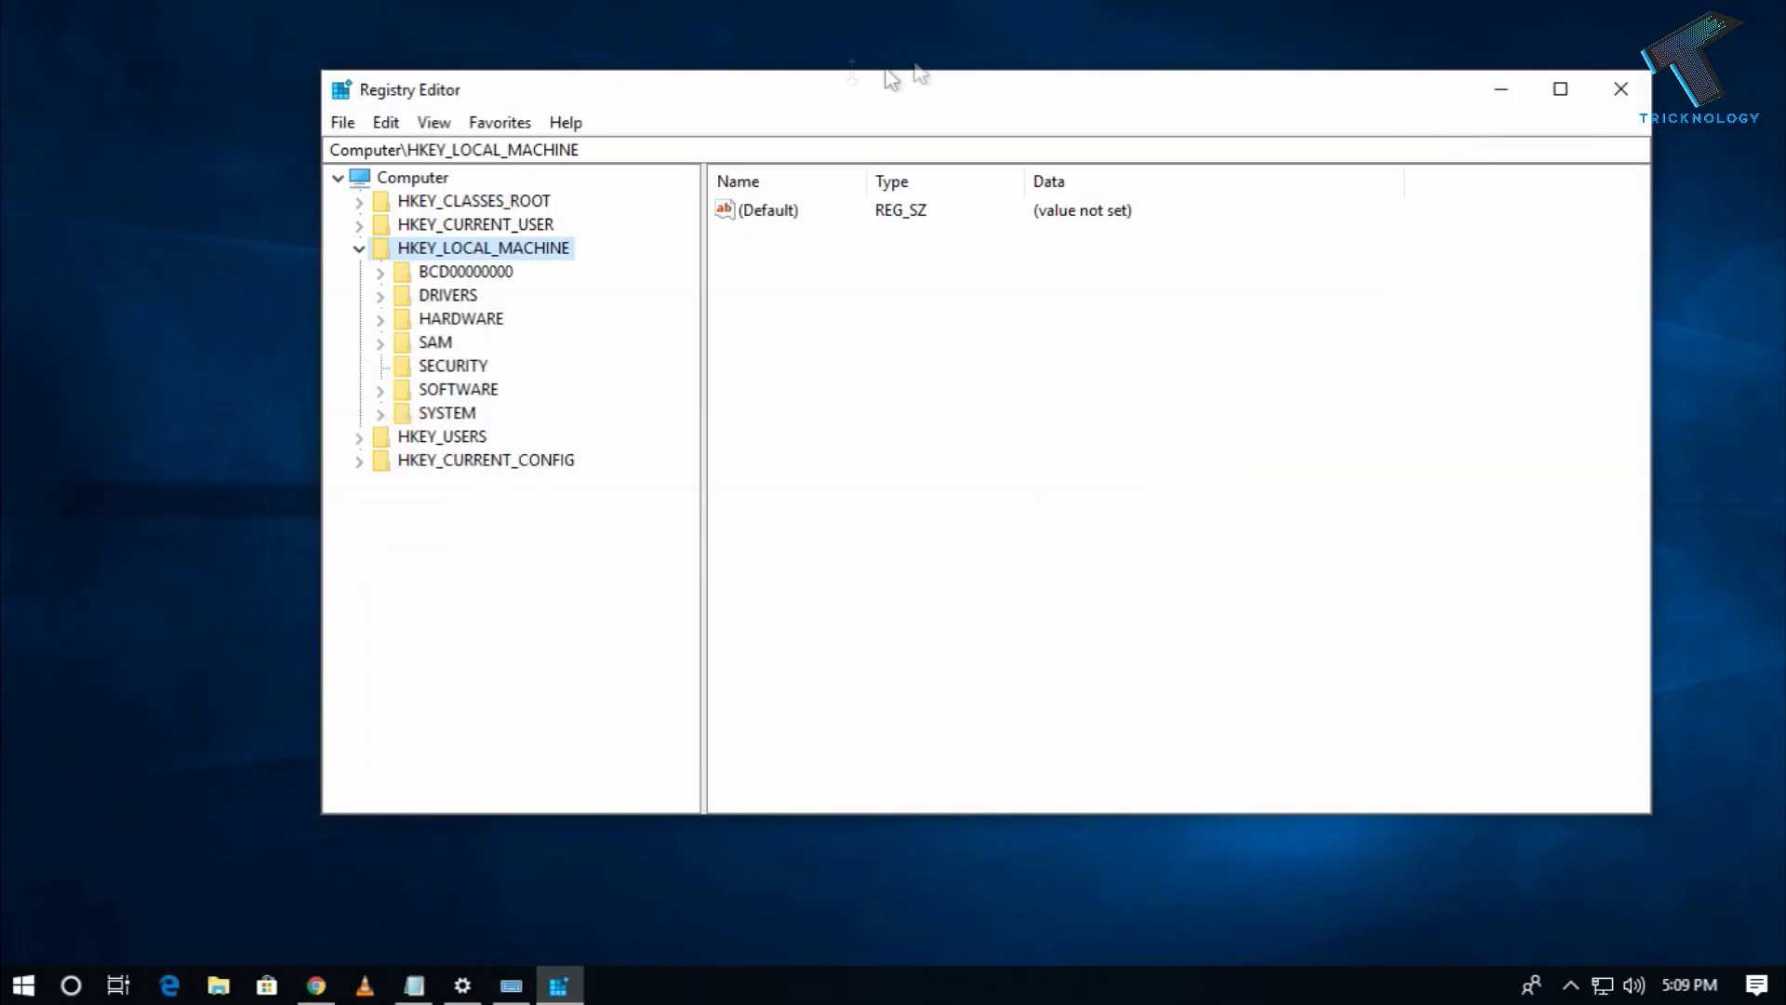
{"action": "left_click", "coordinate": [364, 247]}
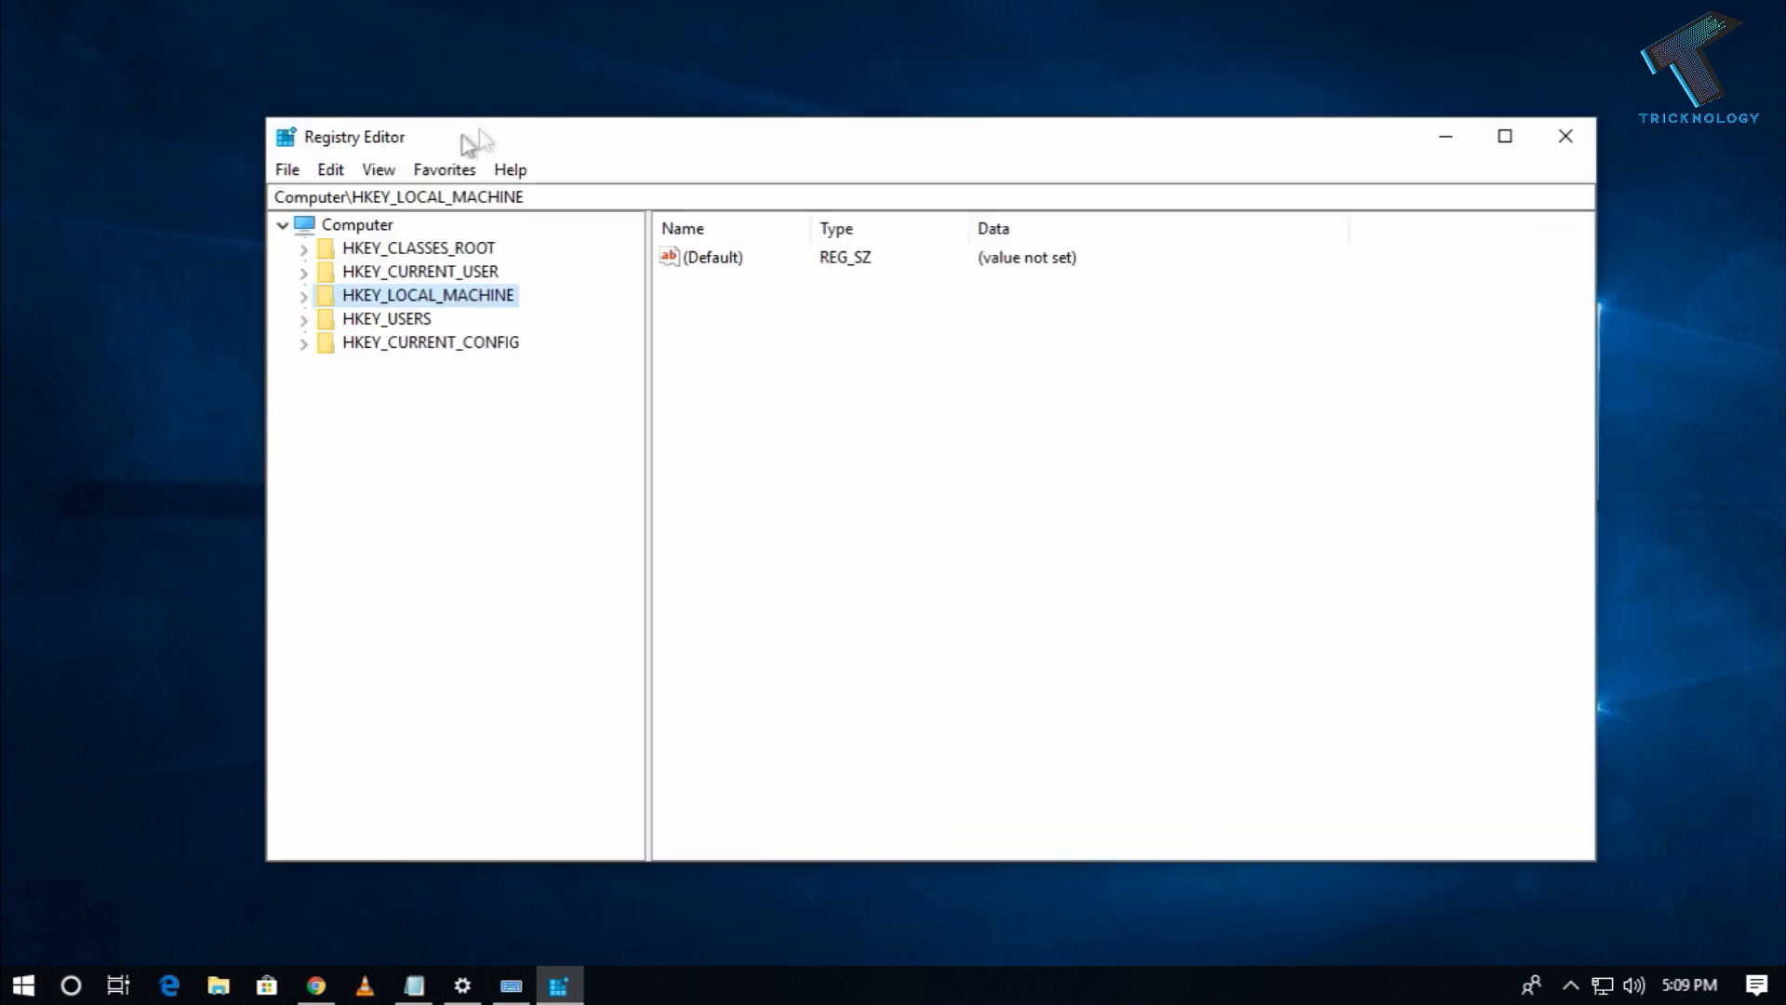
{"action": "left_click", "coordinate": [303, 295]}
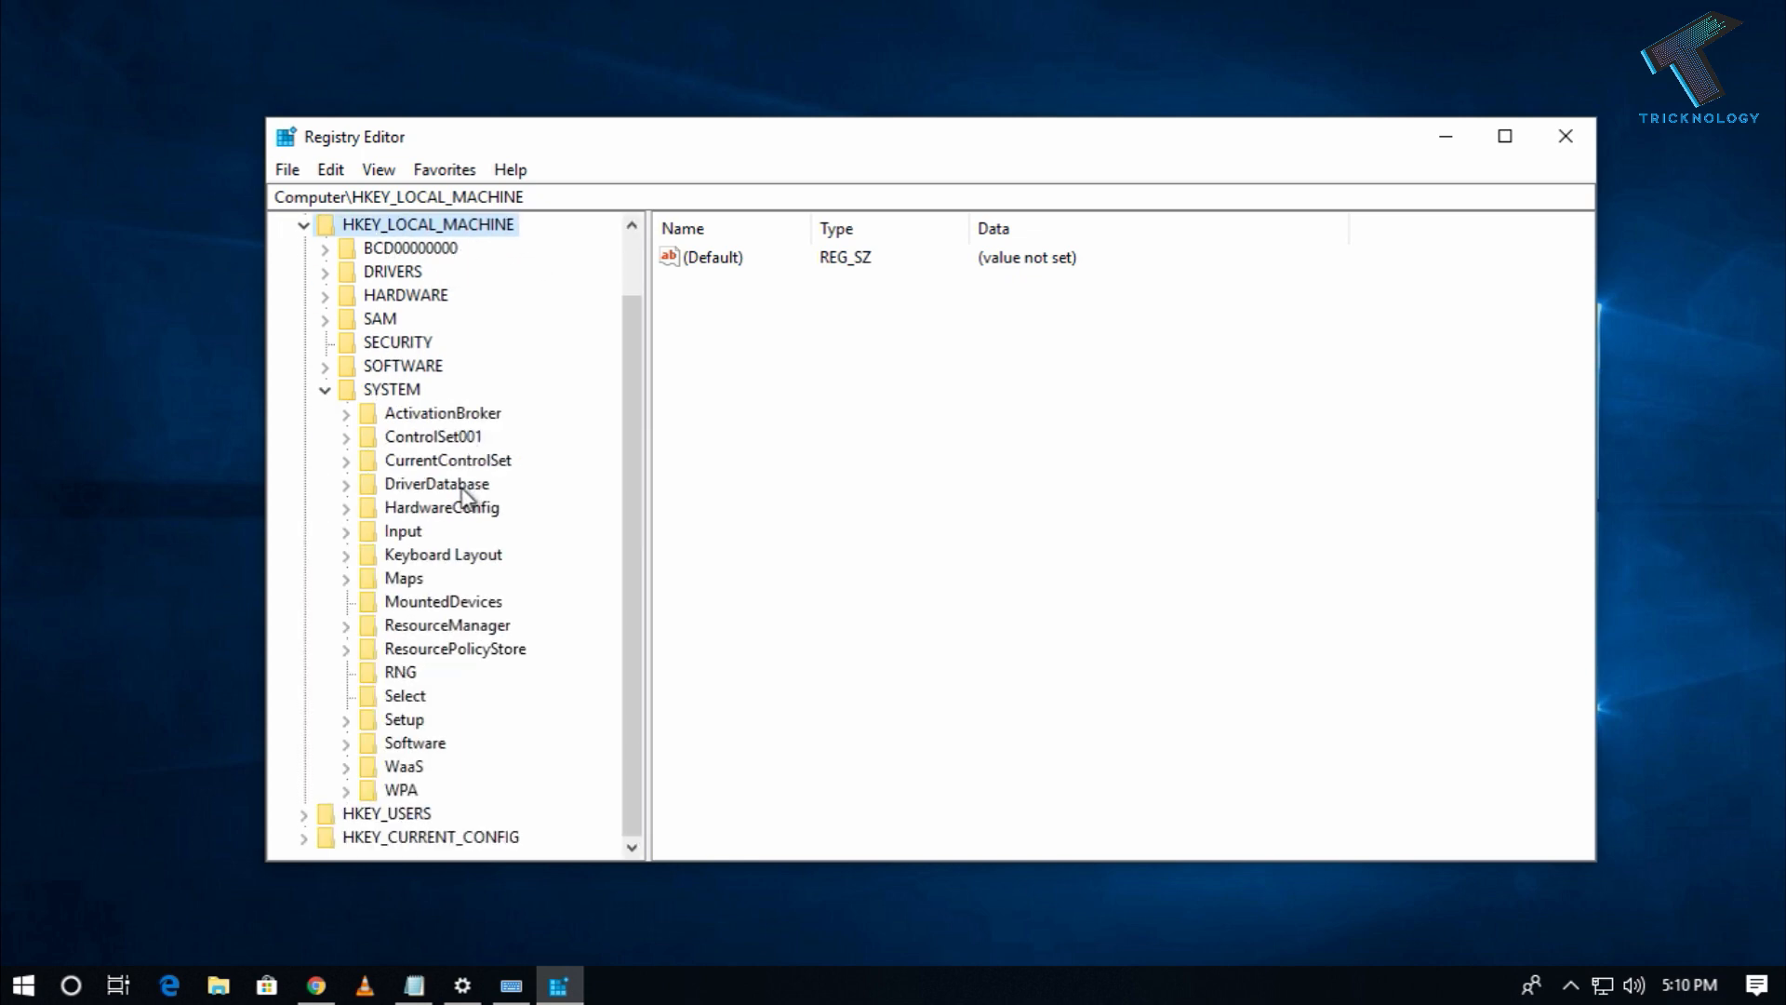
{"action": "mouse_move", "coordinate": [350, 468]}
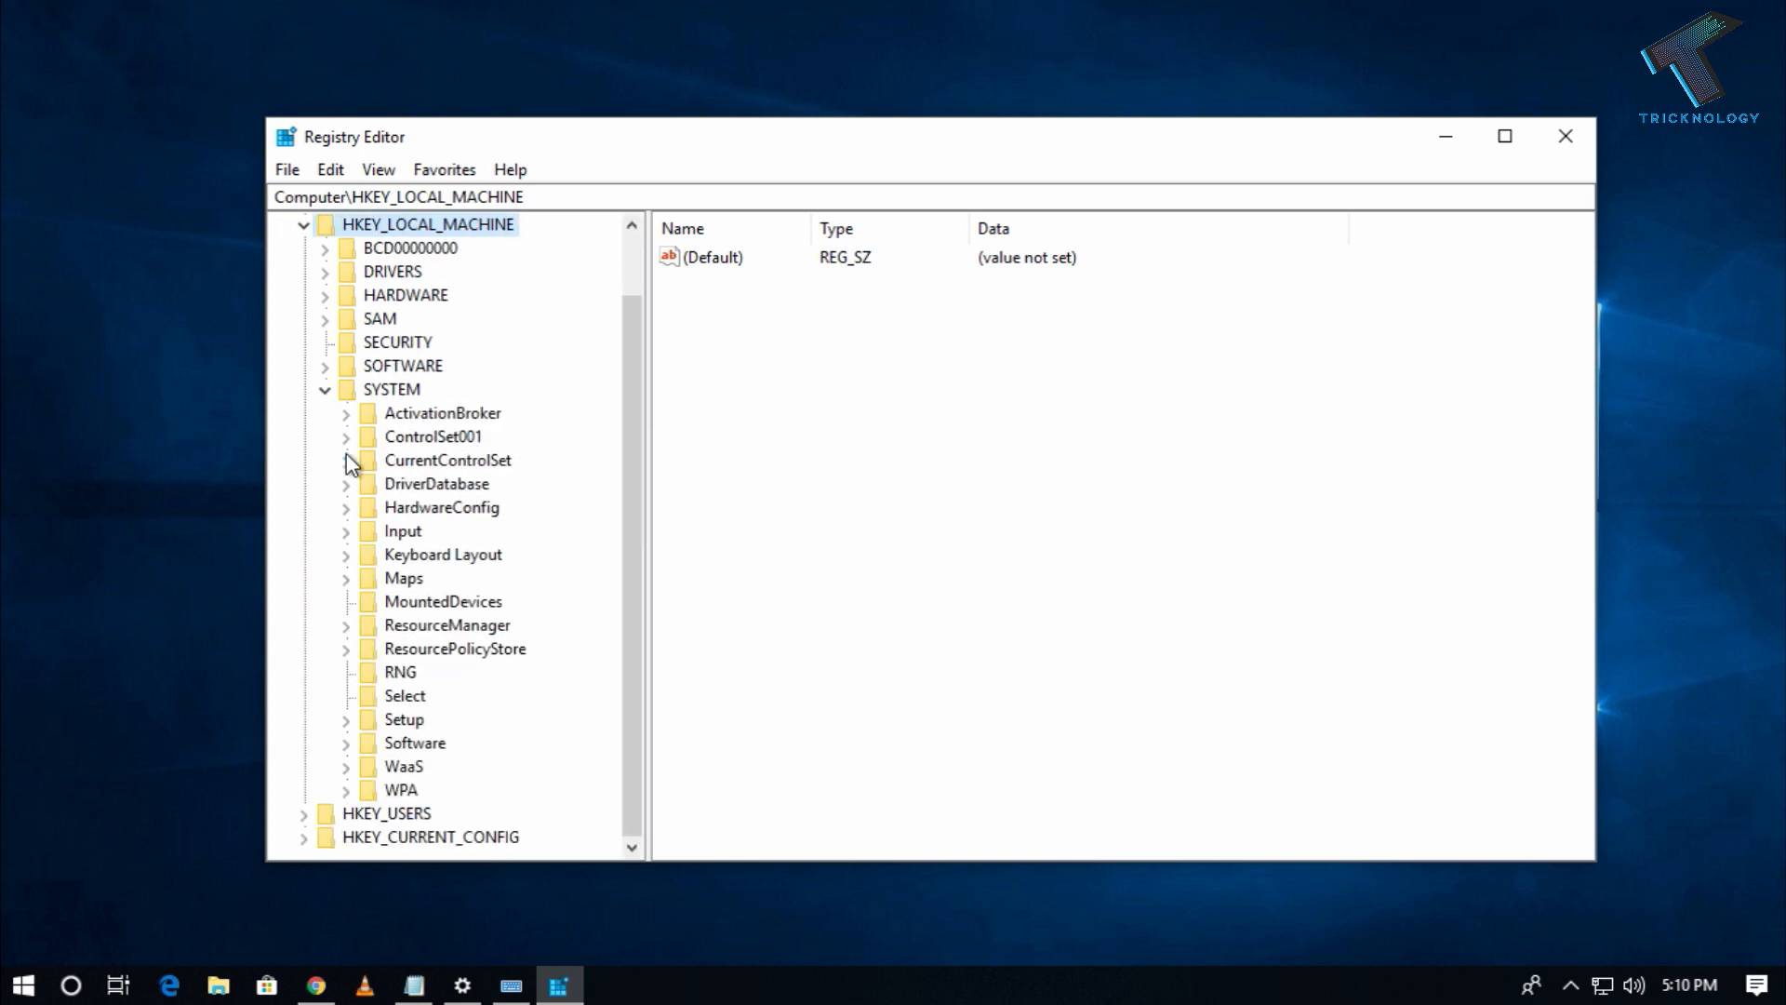
{"action": "left_click", "coordinate": [347, 461]}
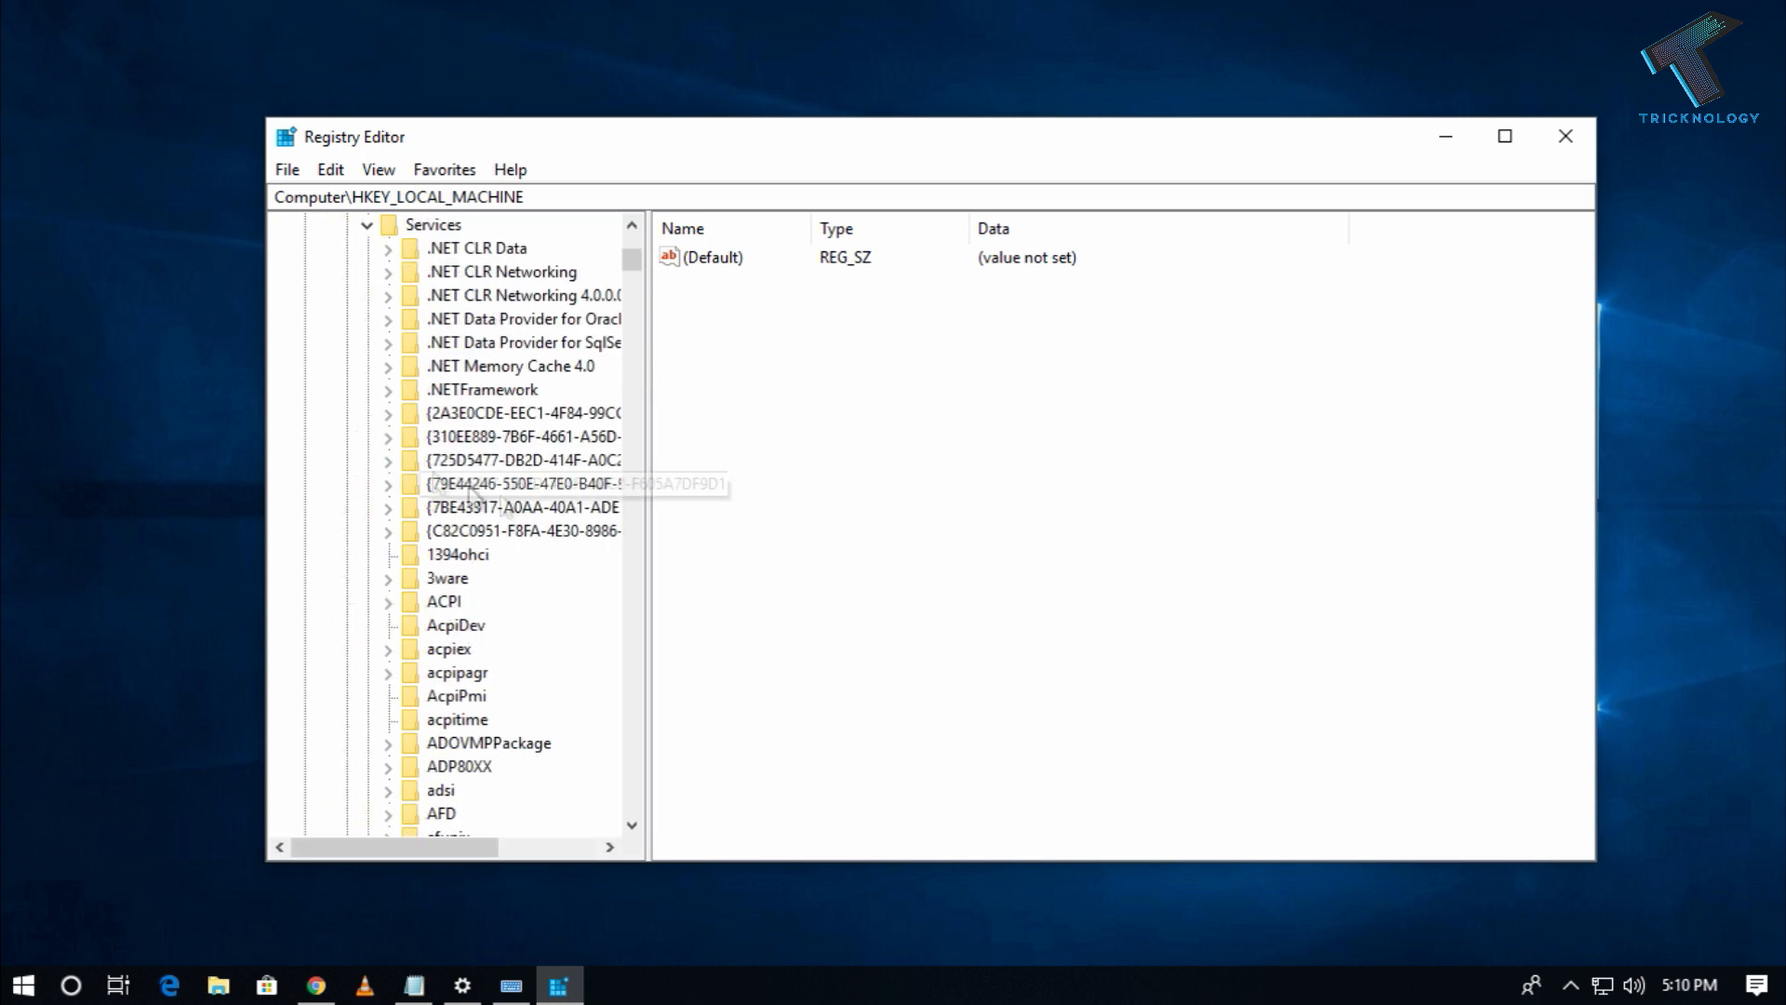
{"action": "scroll", "scroll_direction": "down", "scroll_amount": 3}
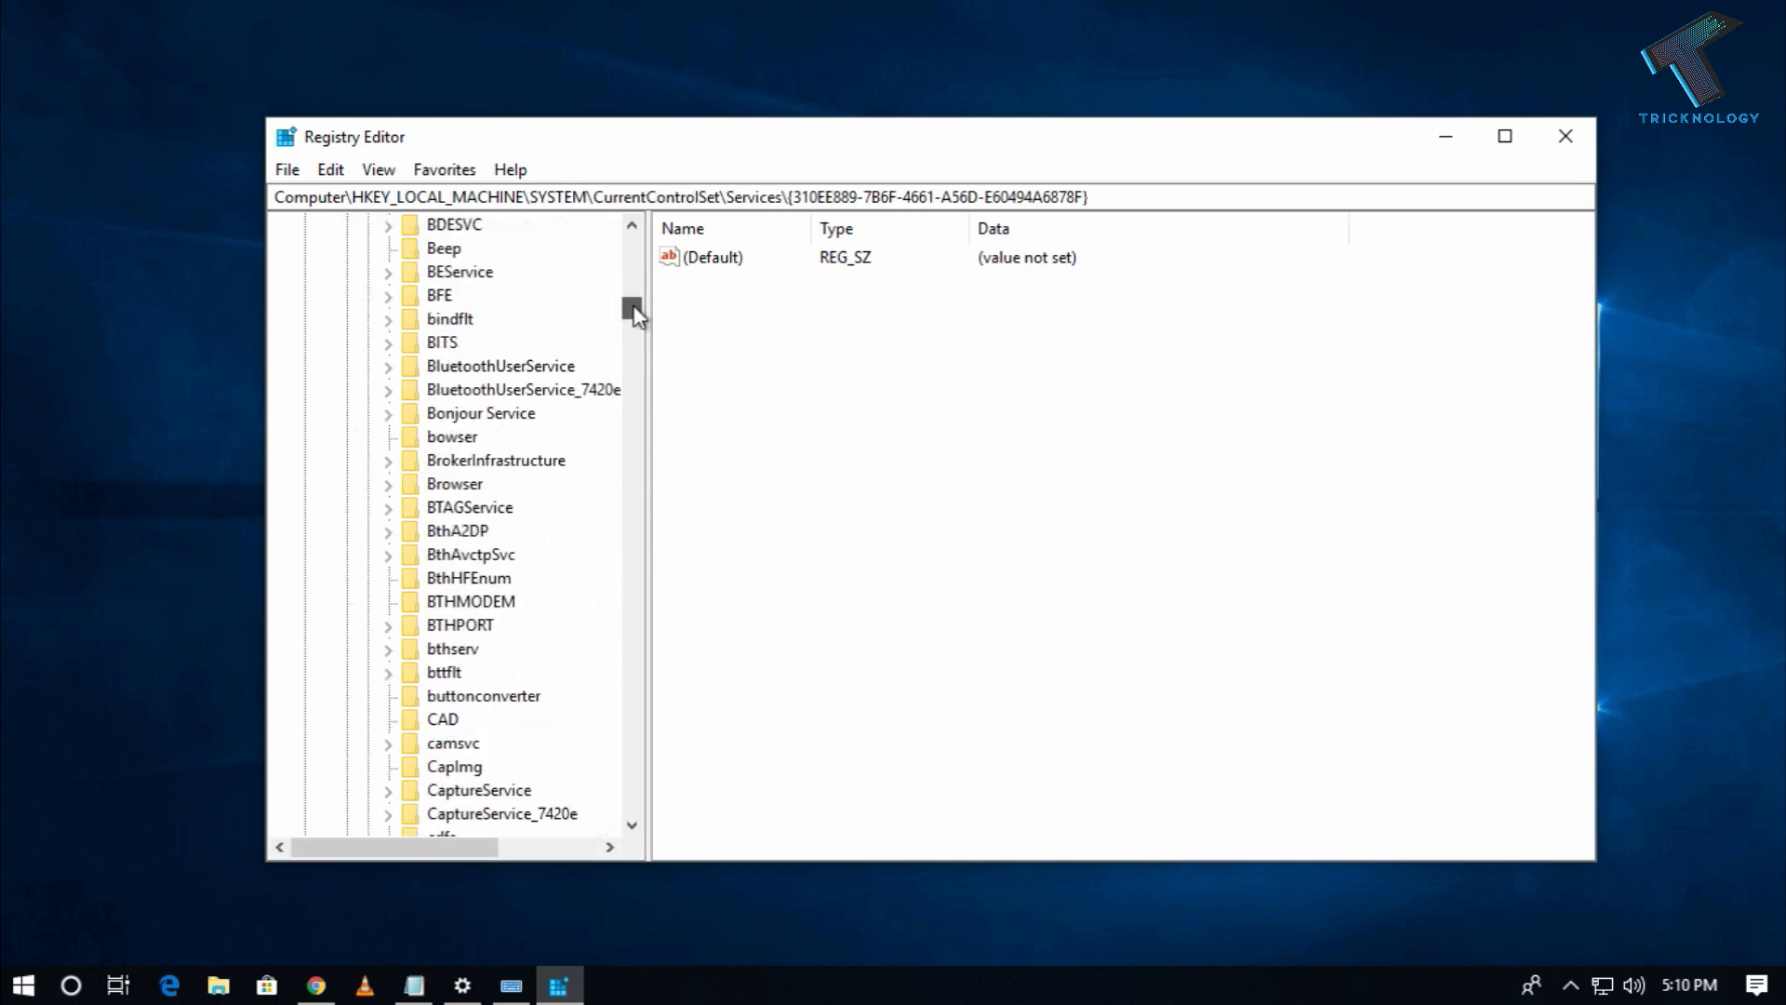
Select the i8042prt key and right-click its Start value (currently 3)
{"action": "left_click_drag", "start_coordinate": [633, 308], "coordinate": [633, 472]}
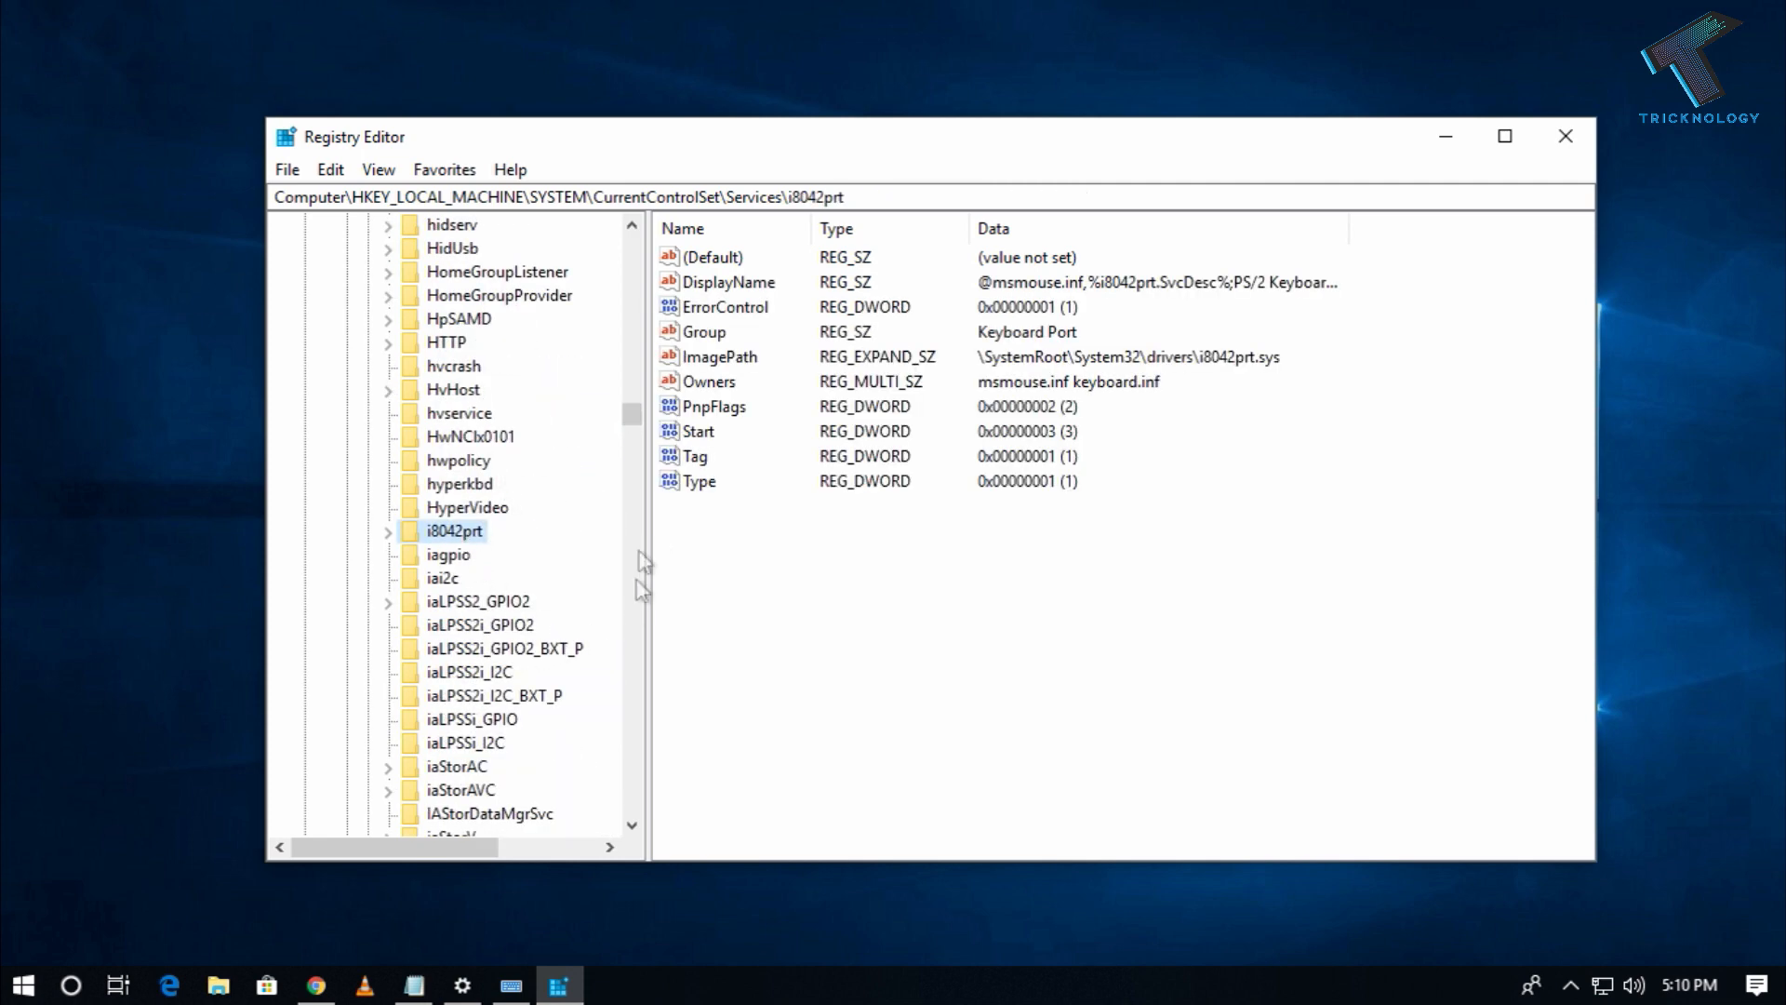
{"action": "mouse_move", "coordinate": [559, 532]}
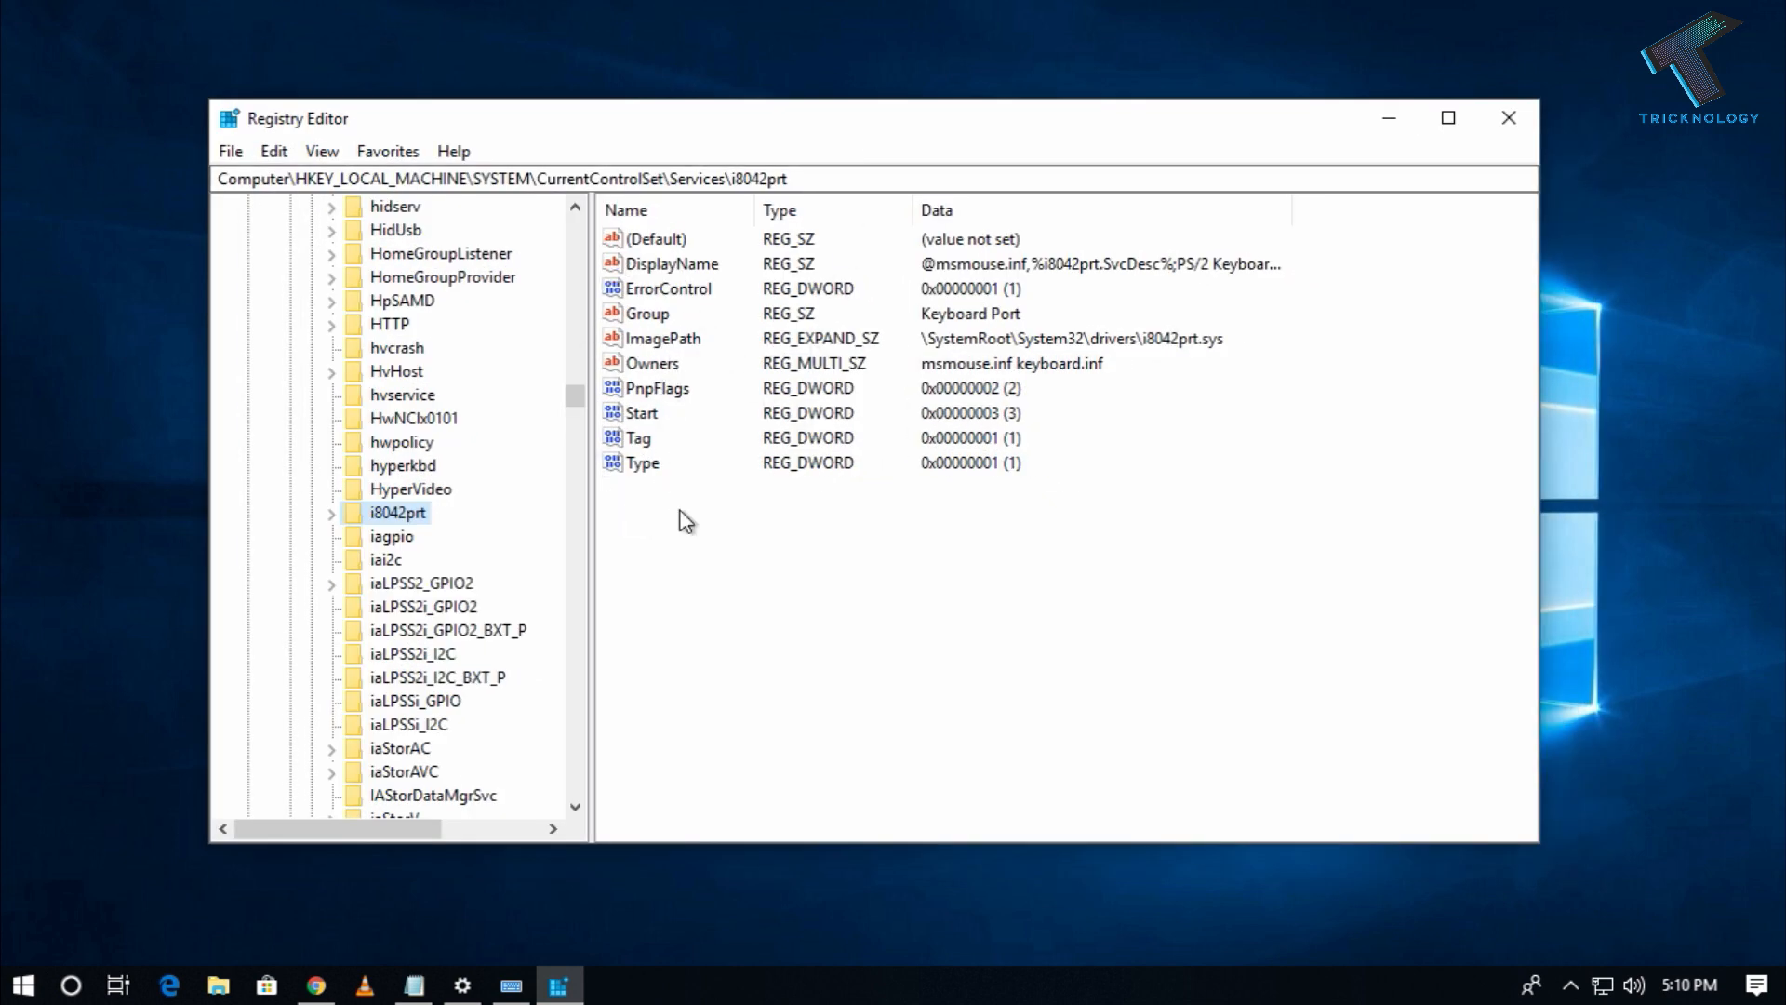
{"action": "key", "text": "Ctrl+a"}
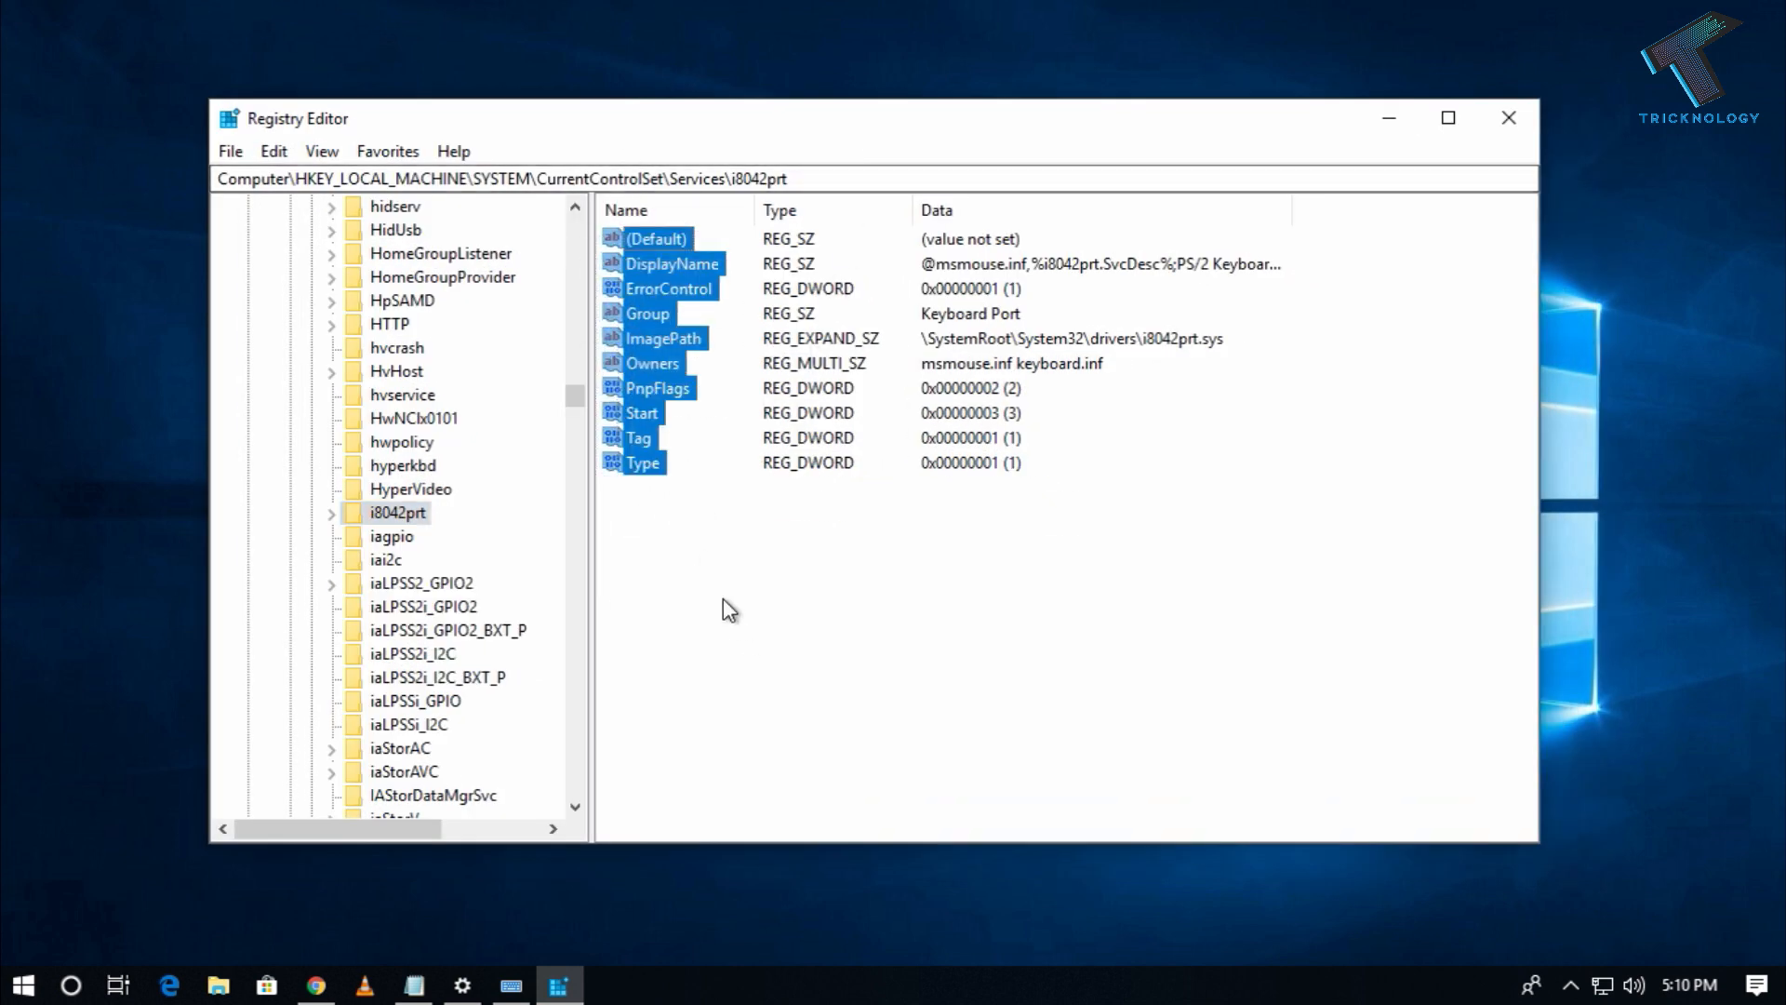
{"action": "right_click", "coordinate": [643, 412]}
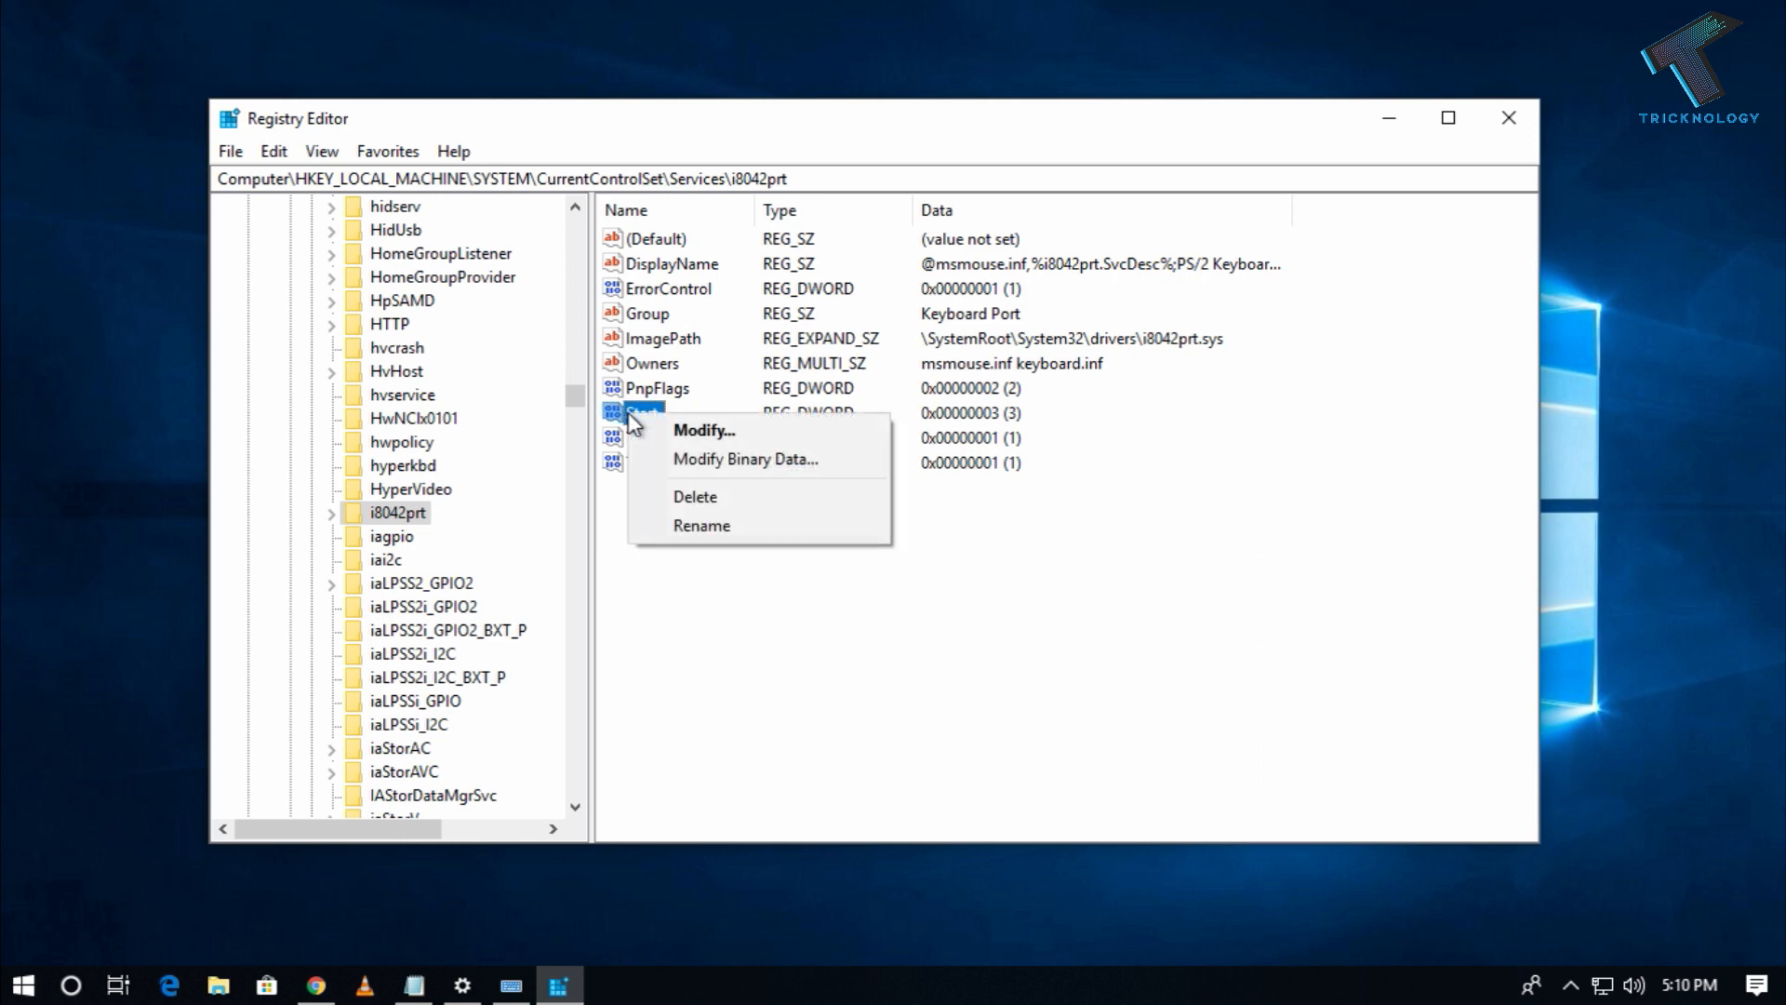
Change the i8042prt Start value data from 3 to 1 and confirm
{"action": "left_click", "coordinate": [704, 431]}
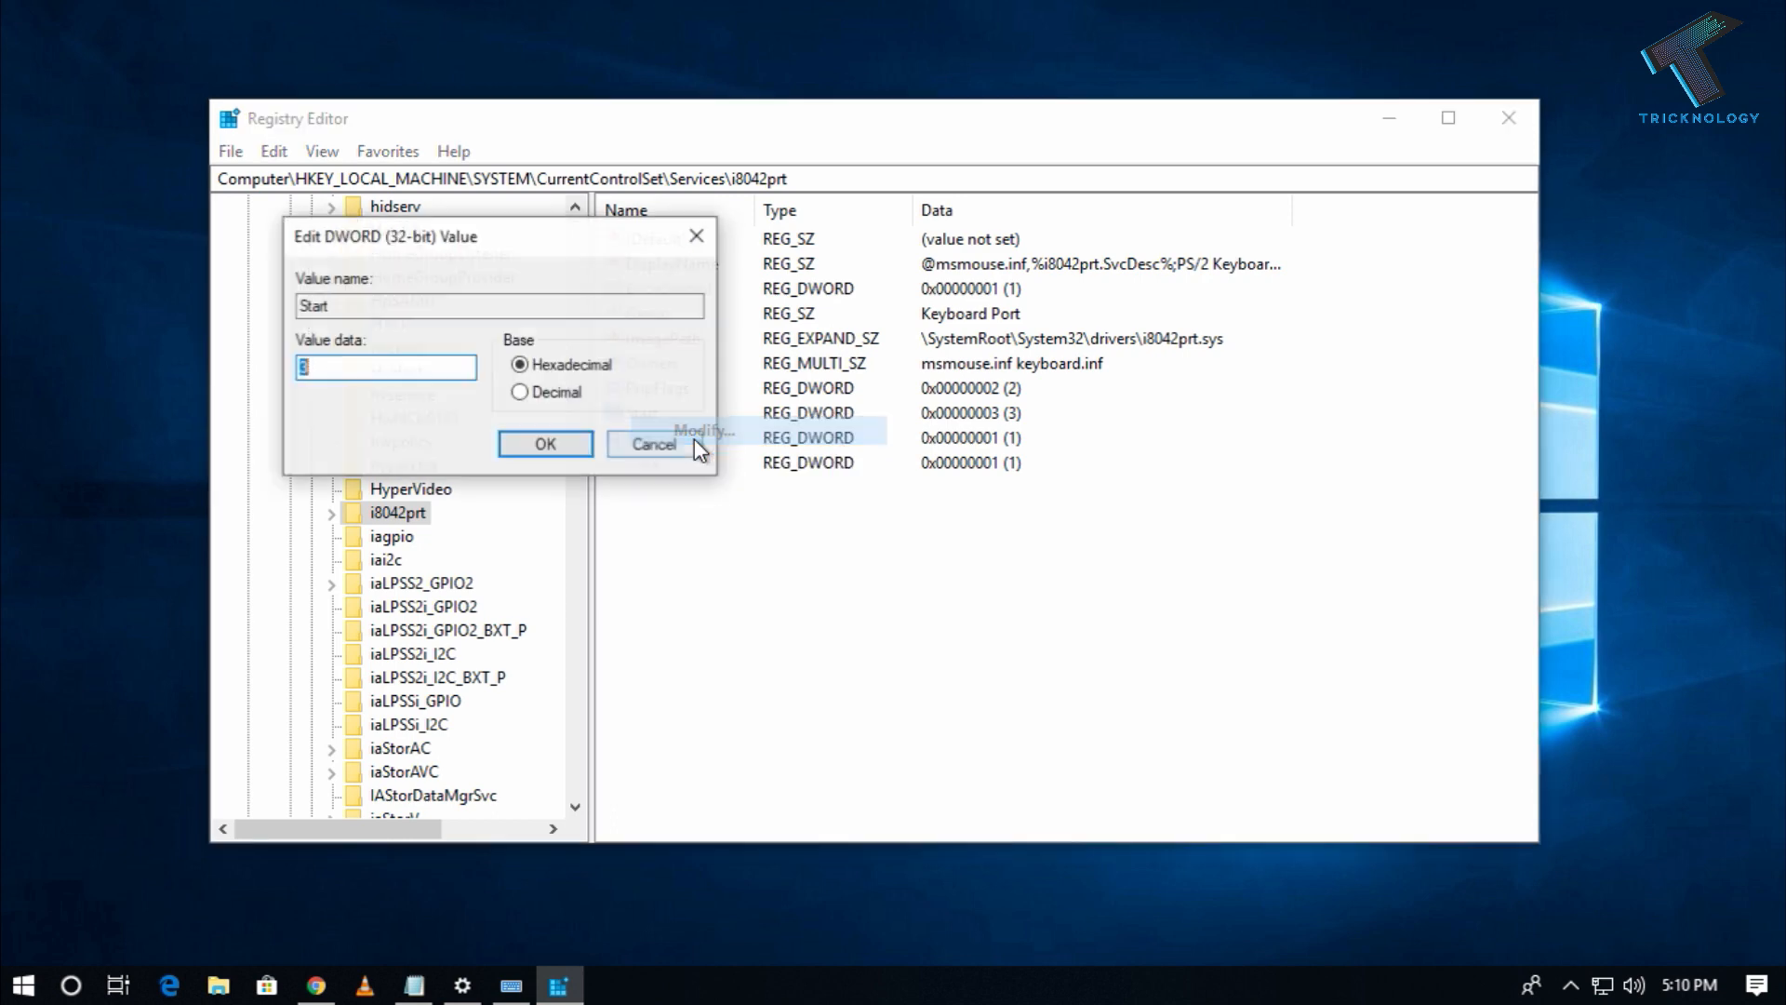
{"action": "mouse_move", "coordinate": [141, 364]}
{"action": "type", "text": "1"}
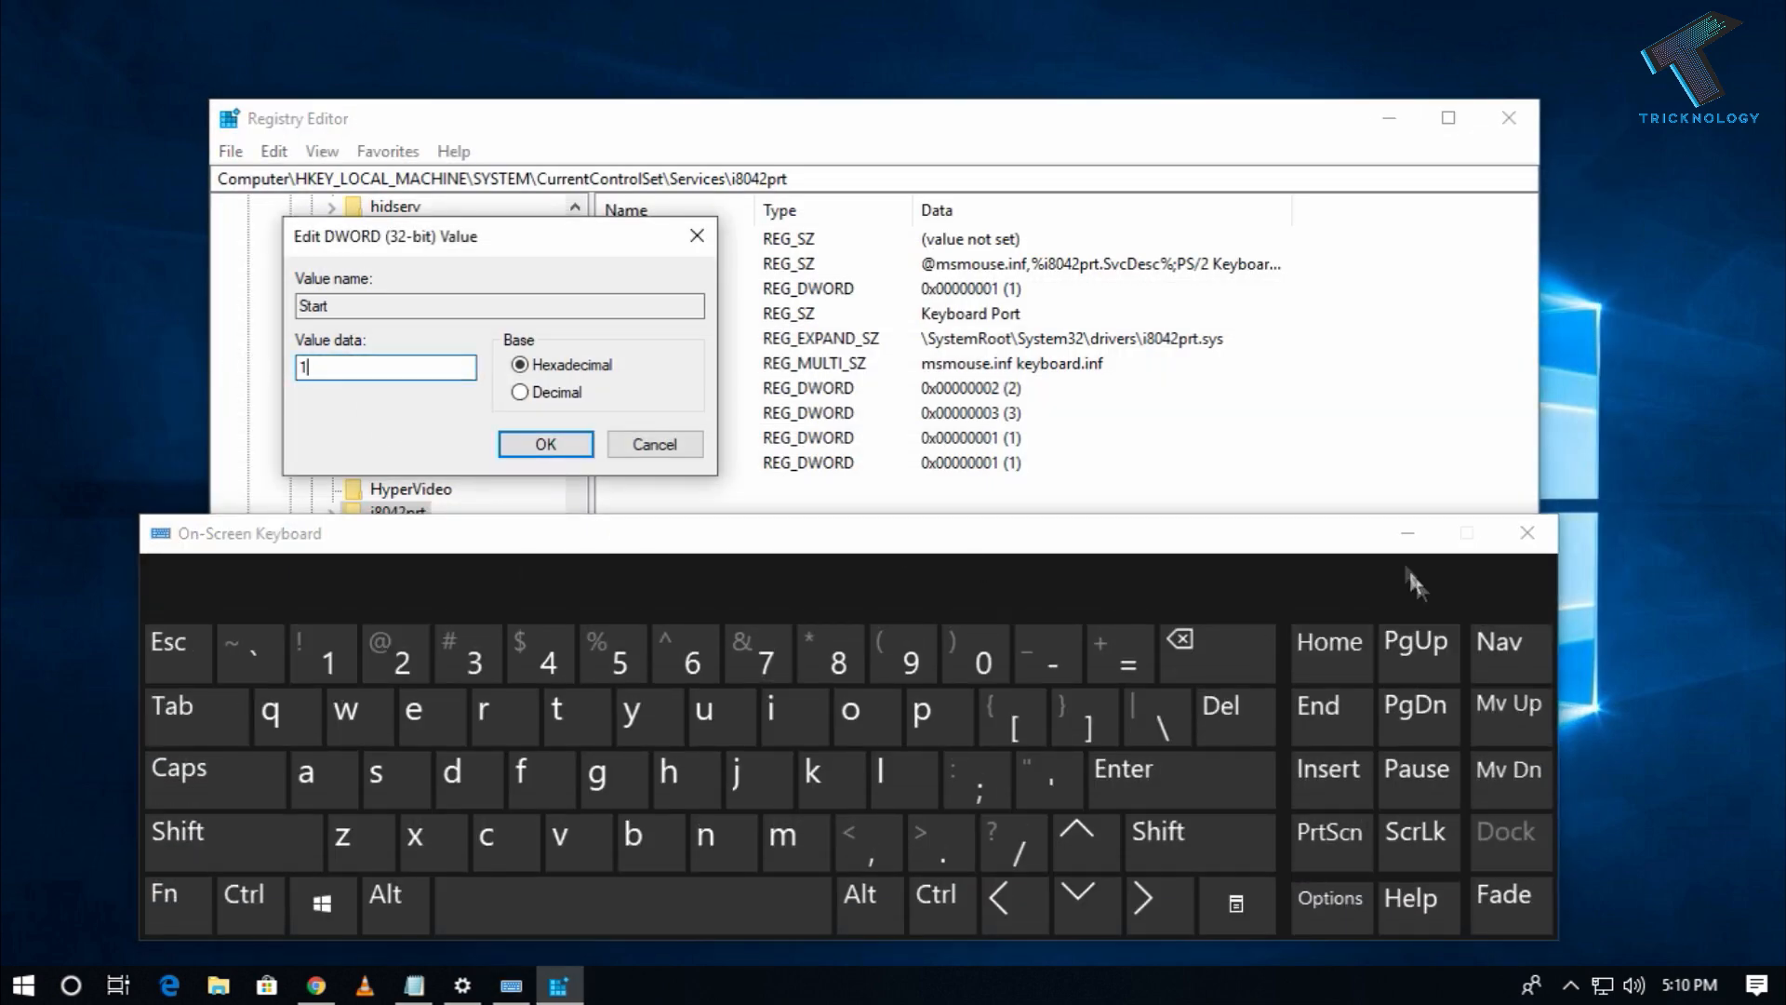
{"action": "left_click", "coordinate": [544, 444]}
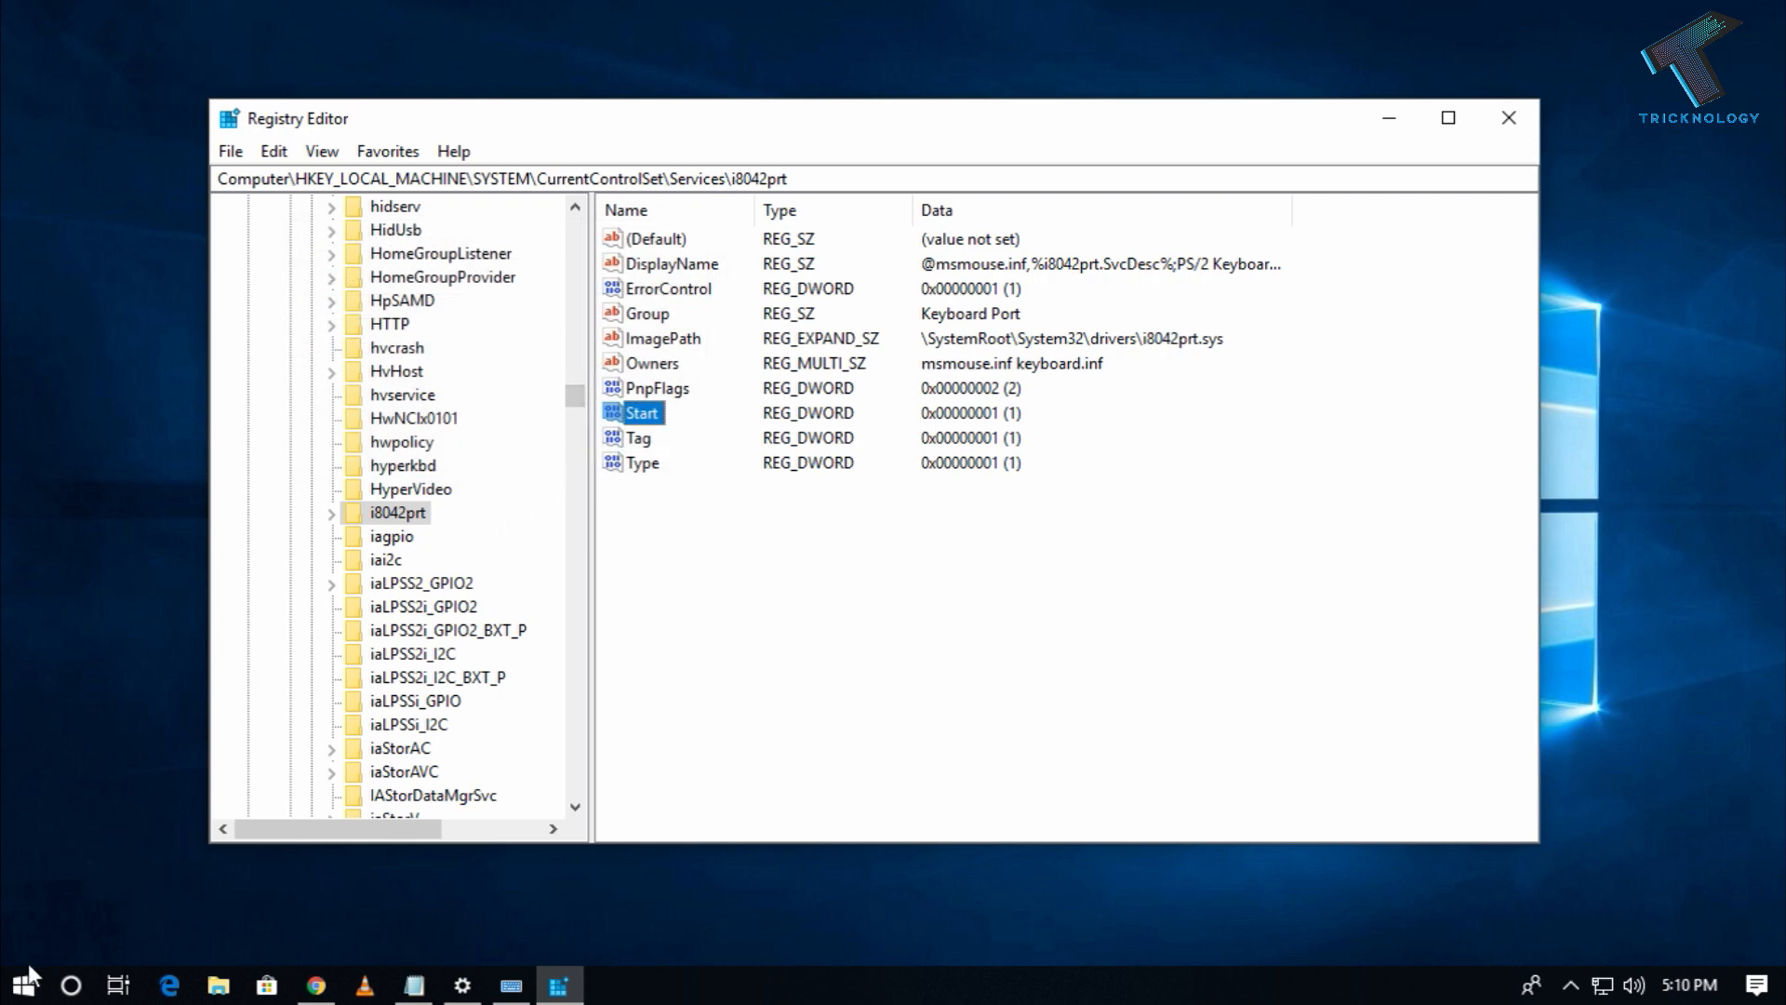
Restart Windows from the Start menu's power options
{"action": "left_click", "coordinate": [21, 979]}
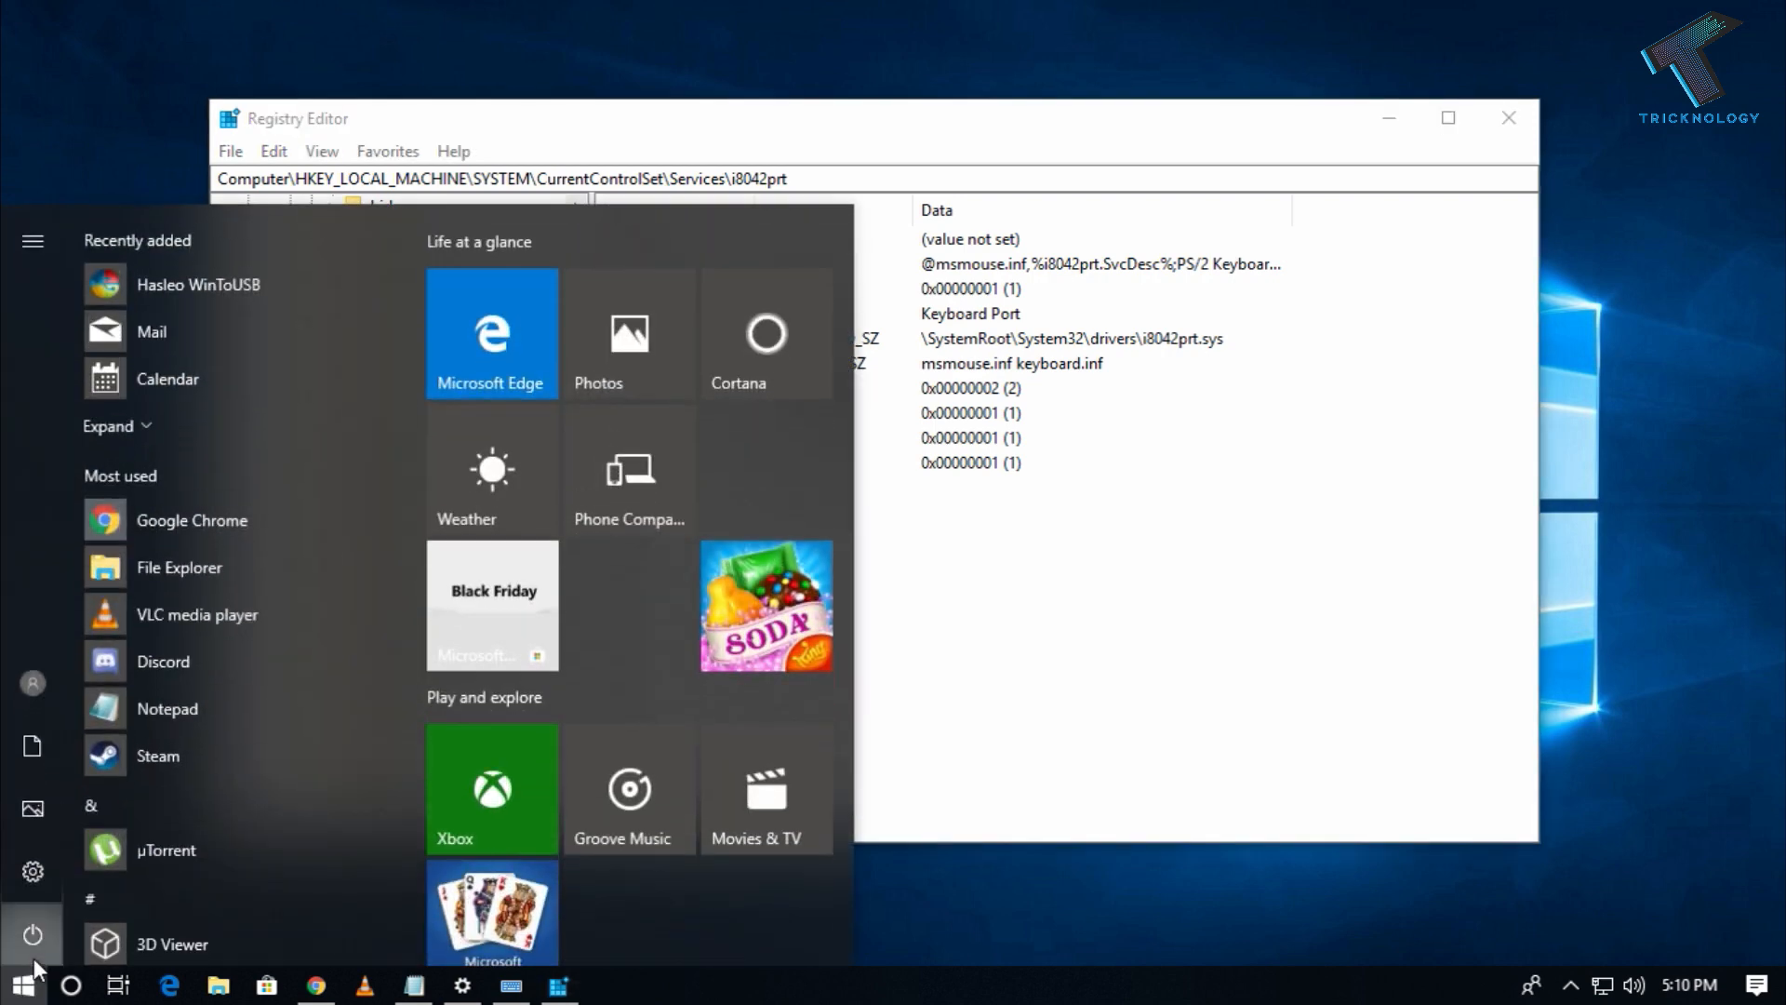
{"action": "left_click", "coordinate": [31, 930]}
{"action": "type", "text": "r"}
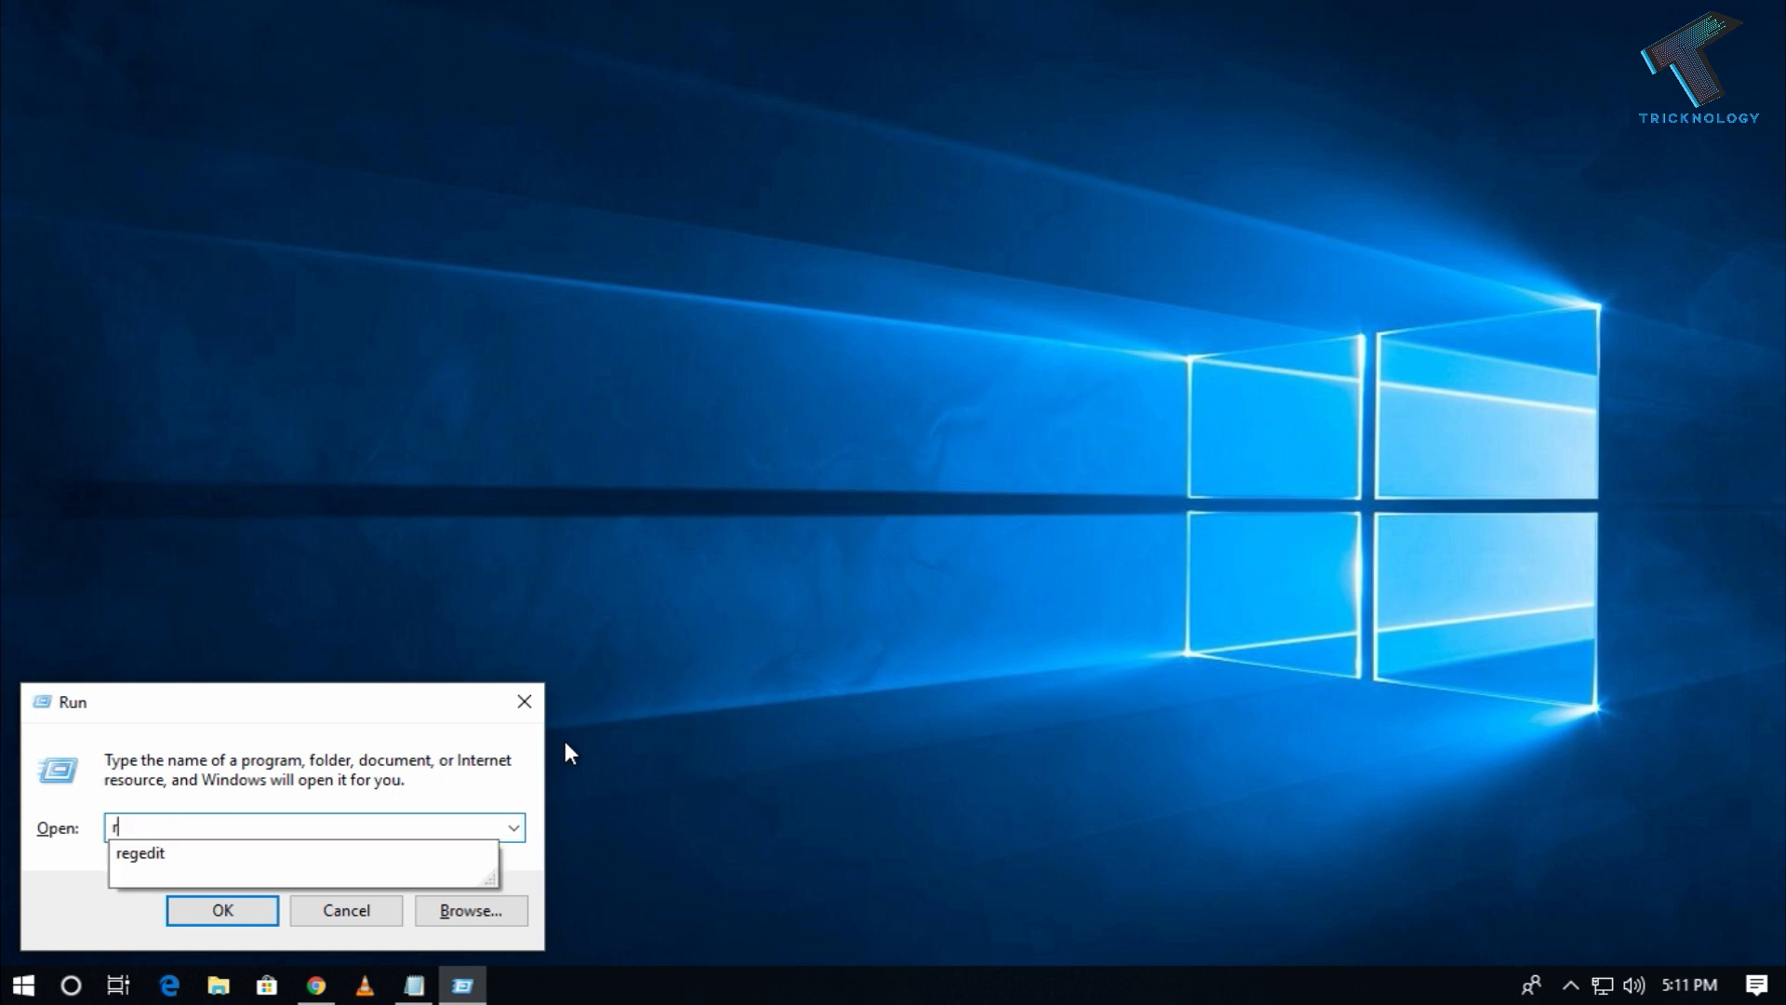
Test the physical keyboard by typing cmd, then notepad, into the Run prompt
{"action": "type", "text": "cmd"}
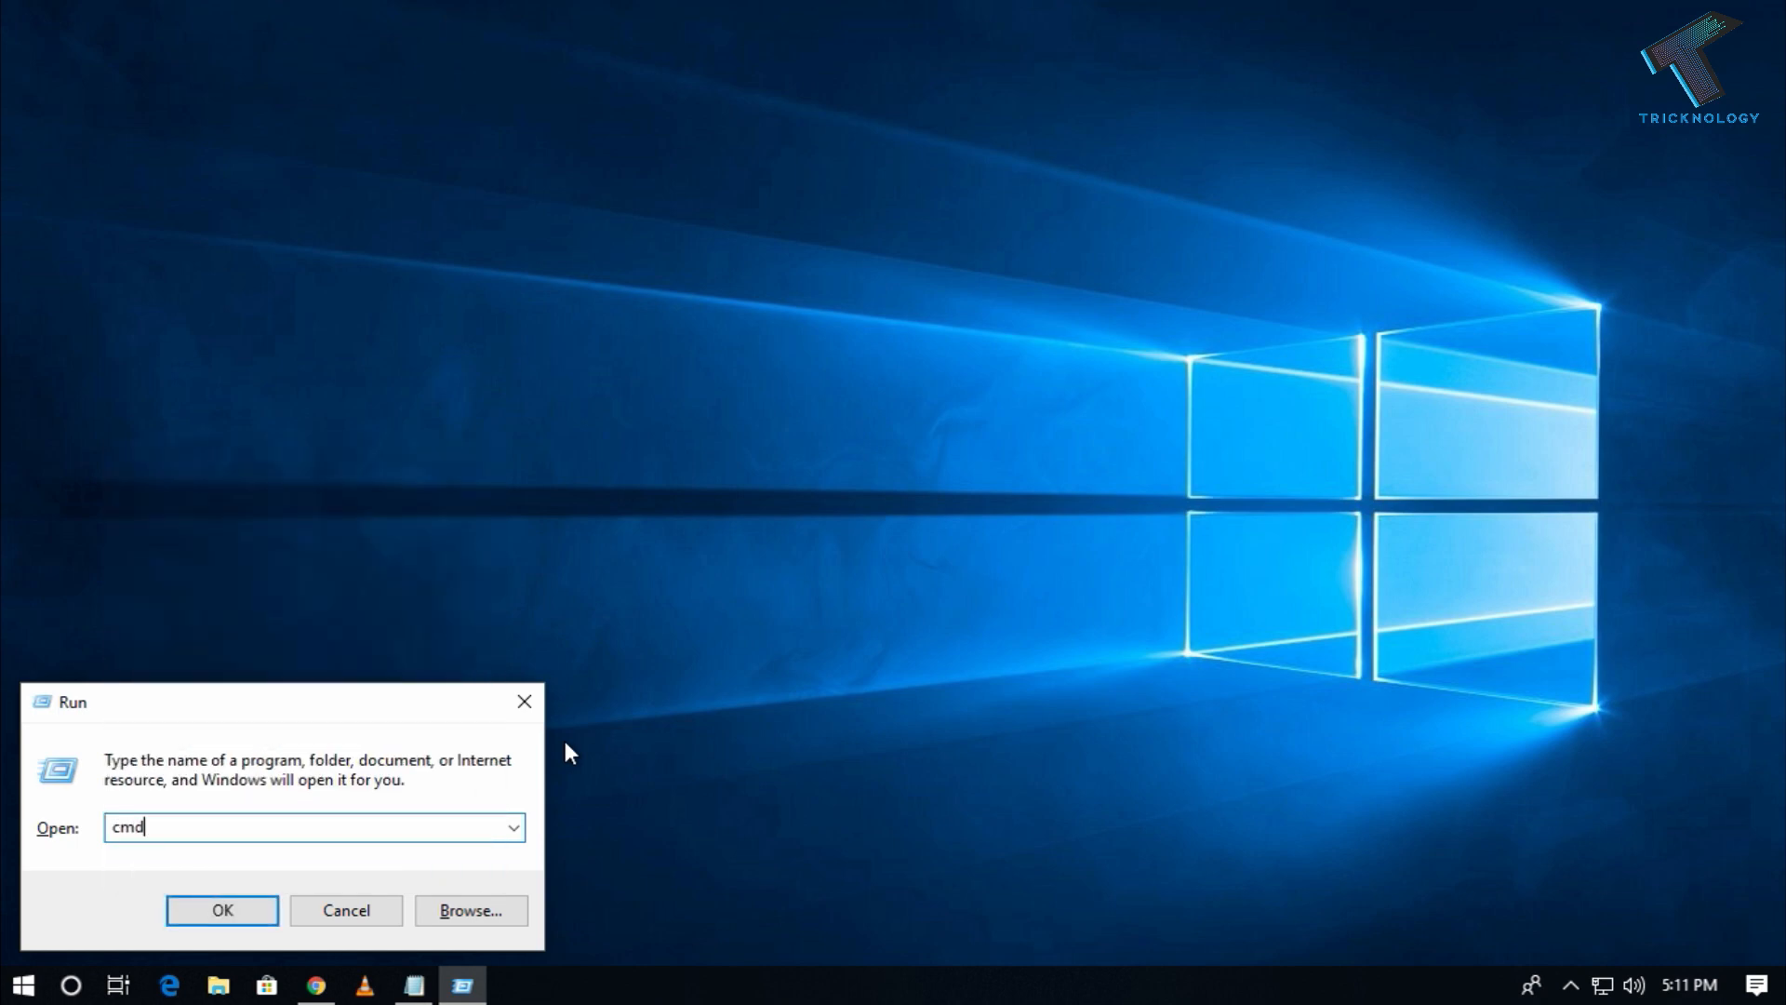
{"action": "type", "text": "not"}
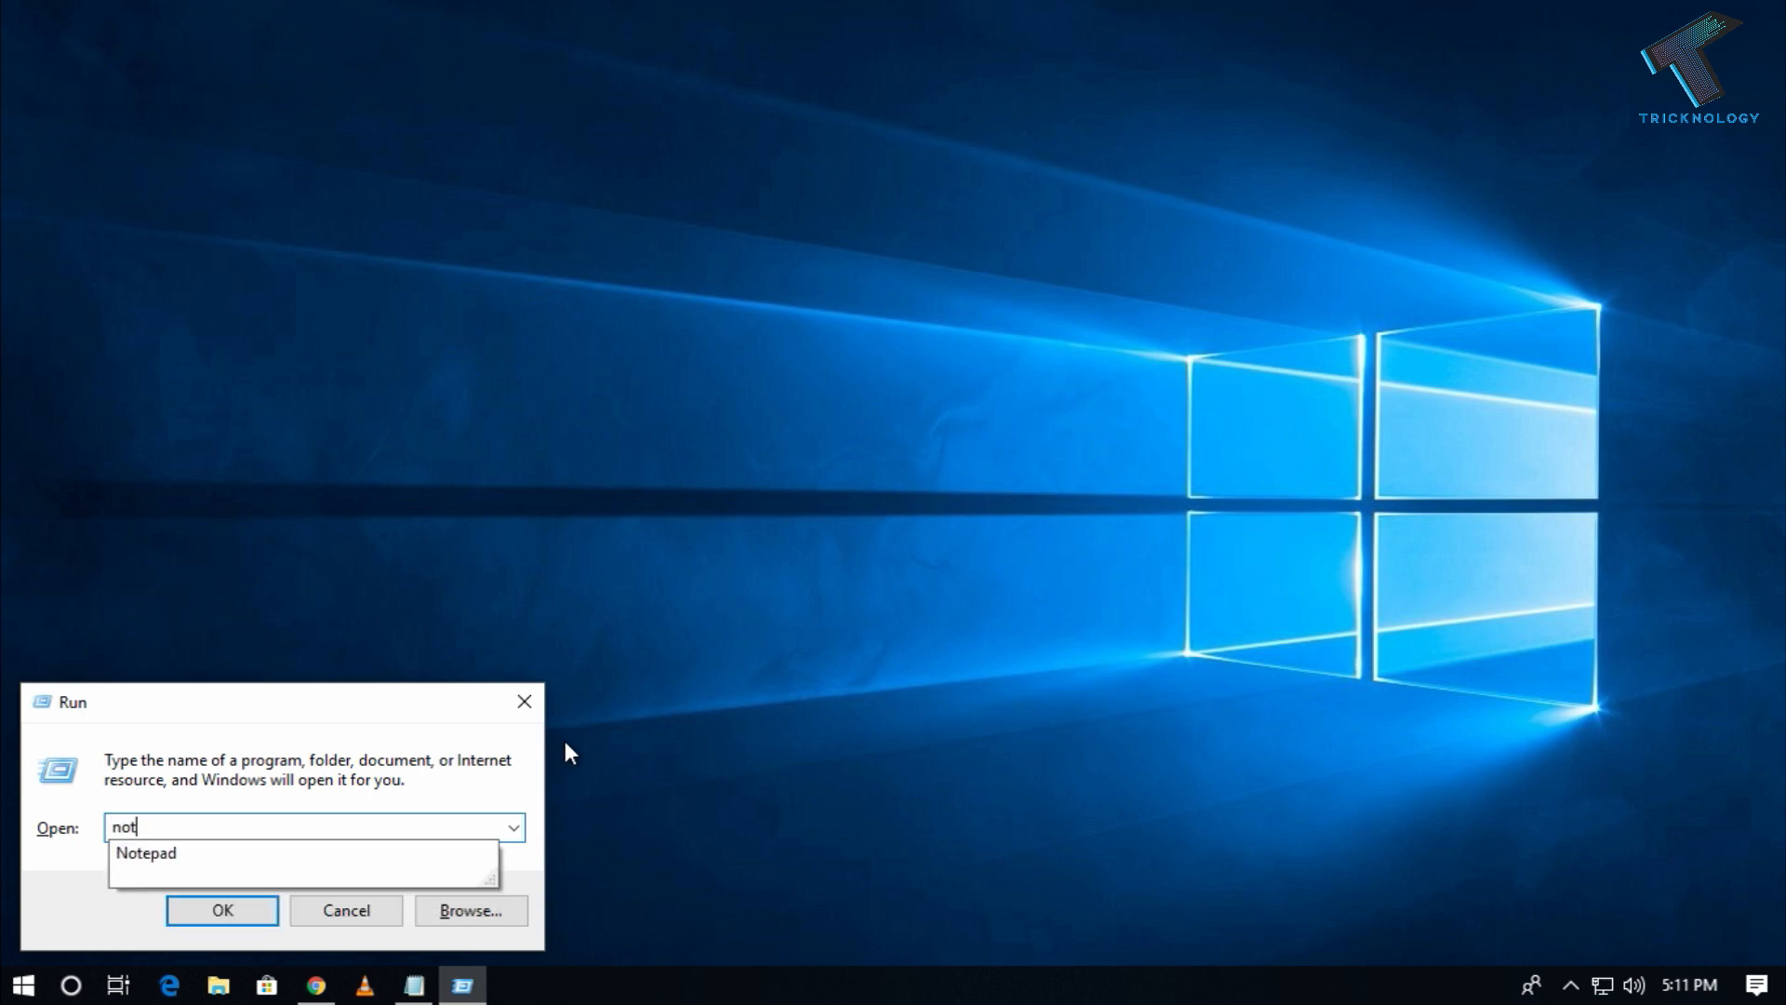
{"action": "type", "text": "epad"}
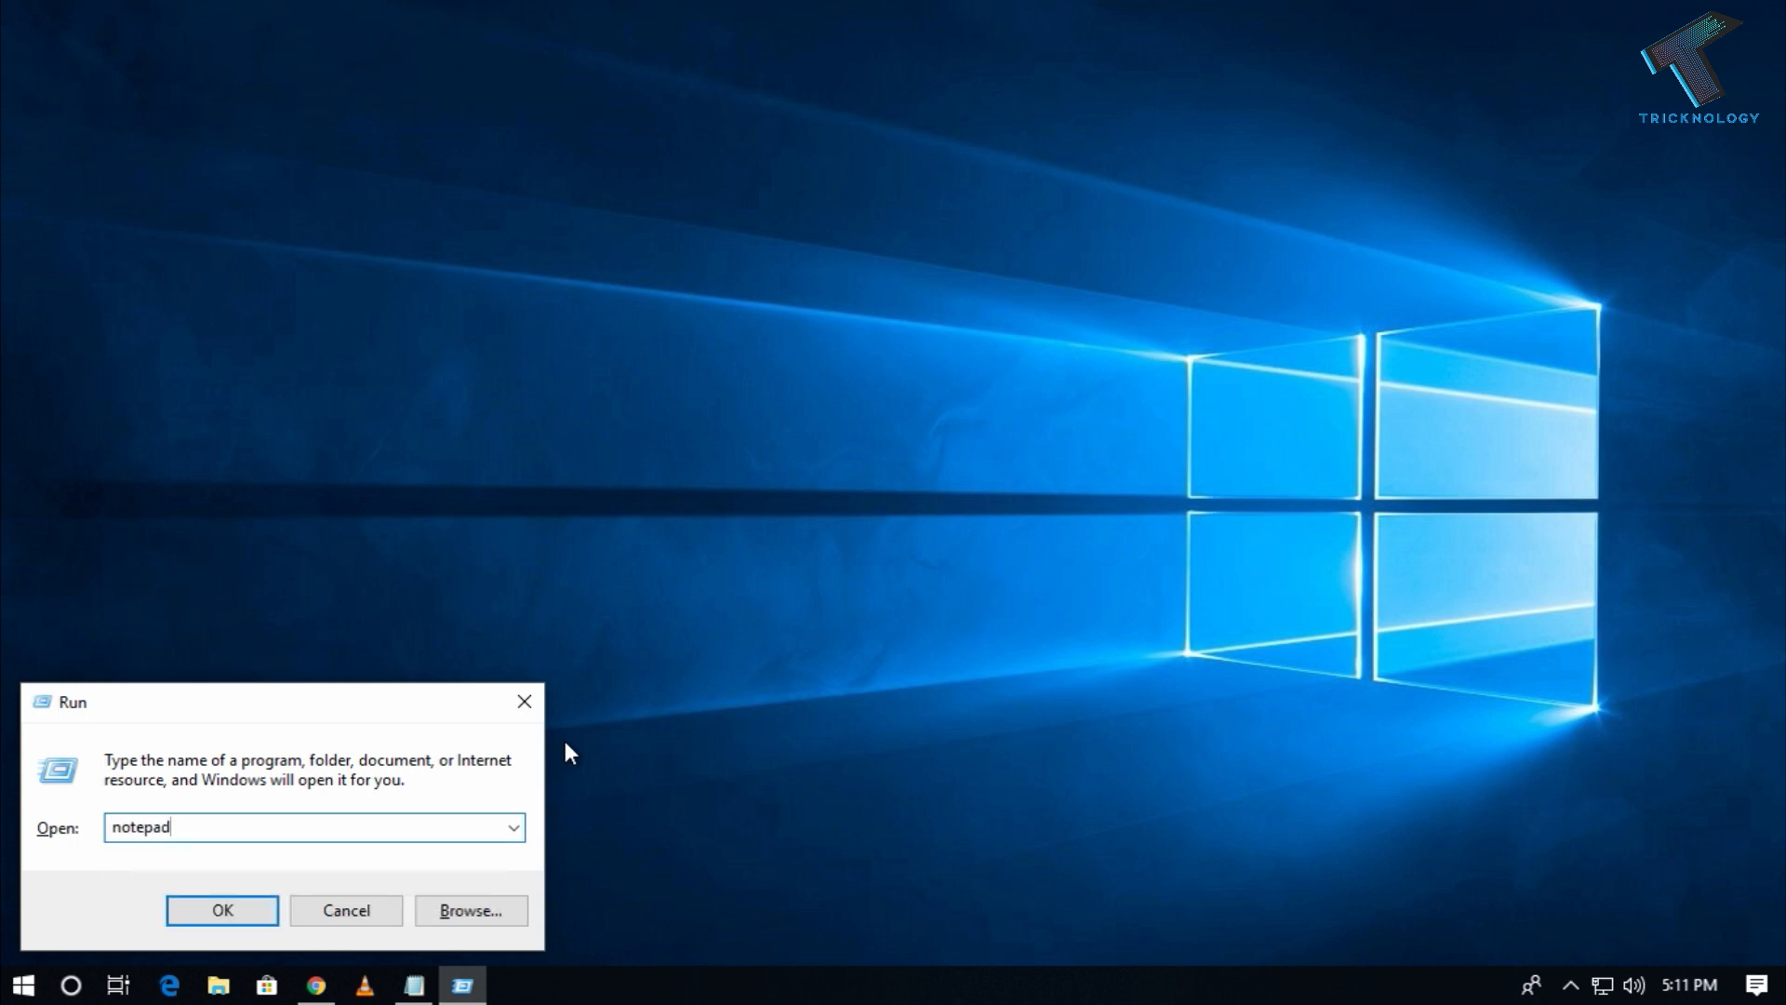